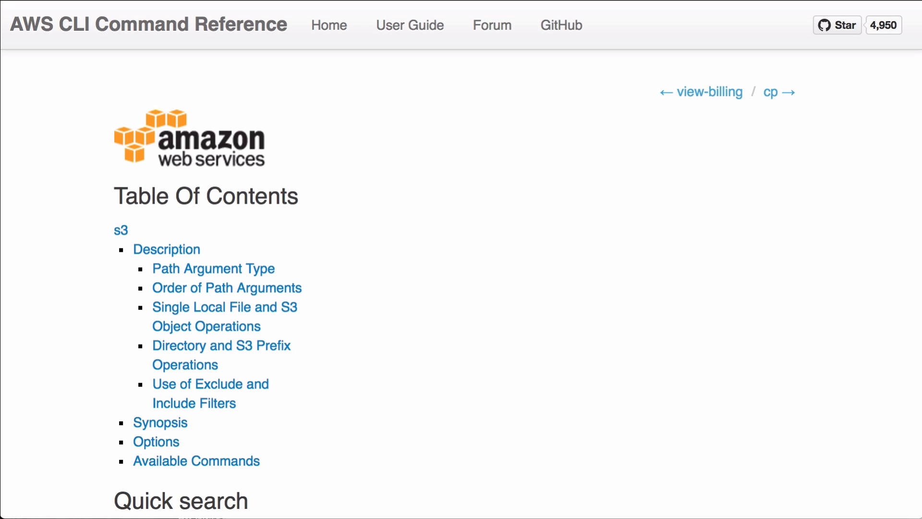
mouse_move(434, 348)
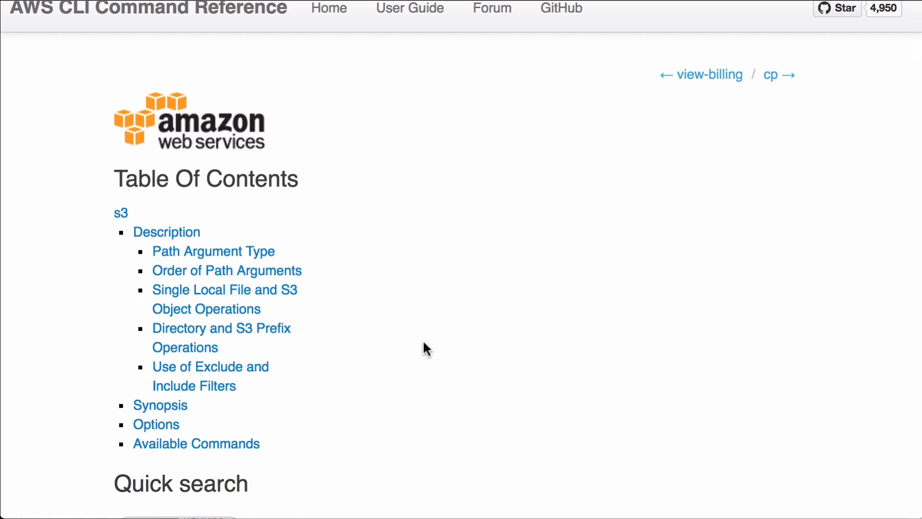
Step: Open the AWS CLI s3 cp reference page and scroll through its synopsis of options
scroll("down", 3)
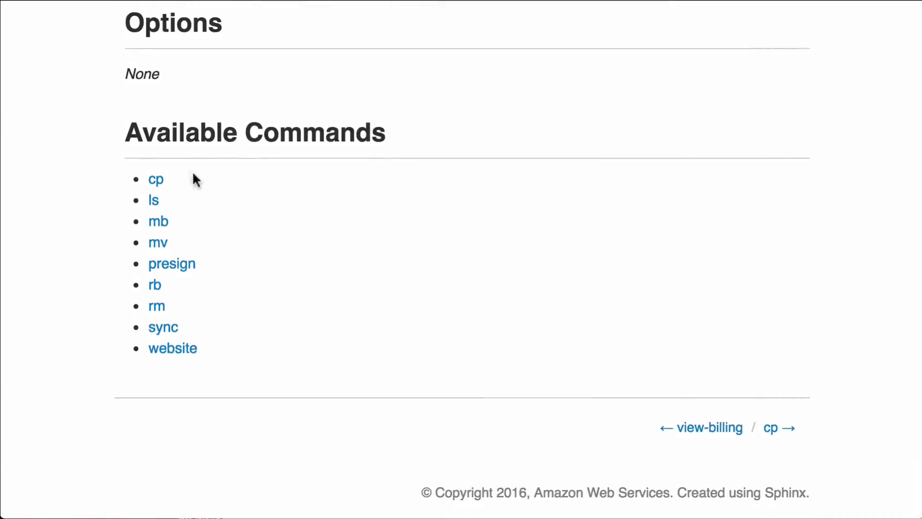
mouse_move(206, 185)
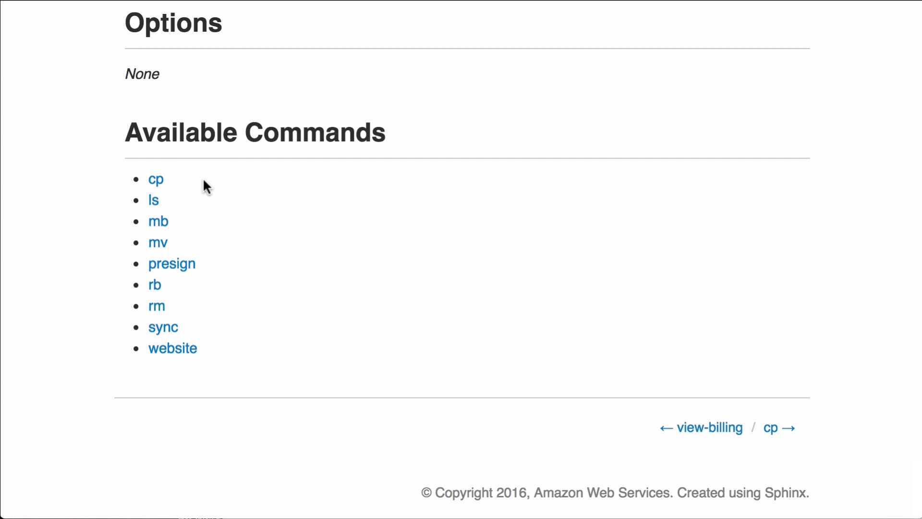
mouse_move(184, 207)
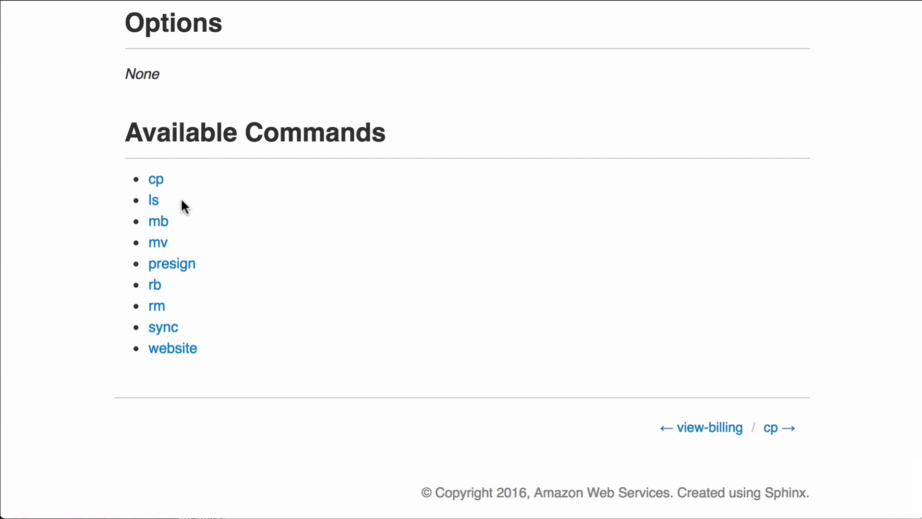
mouse_move(189, 225)
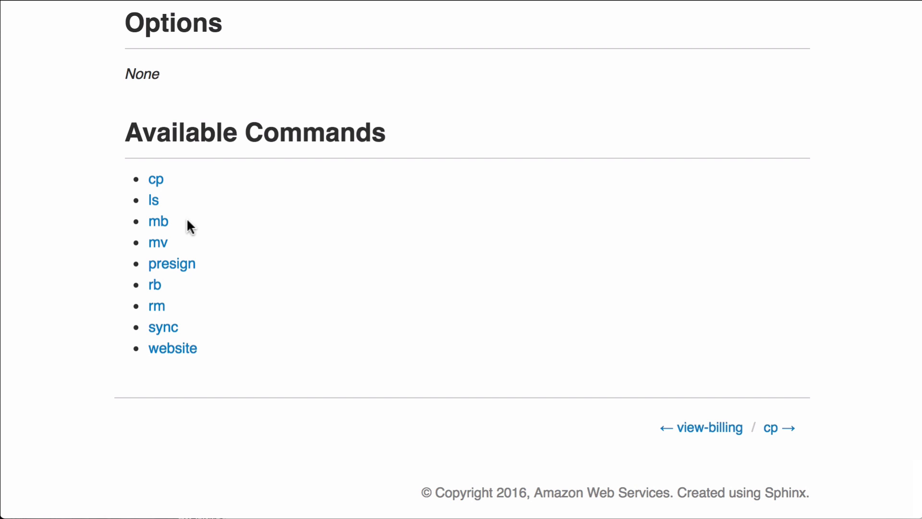
mouse_move(194, 194)
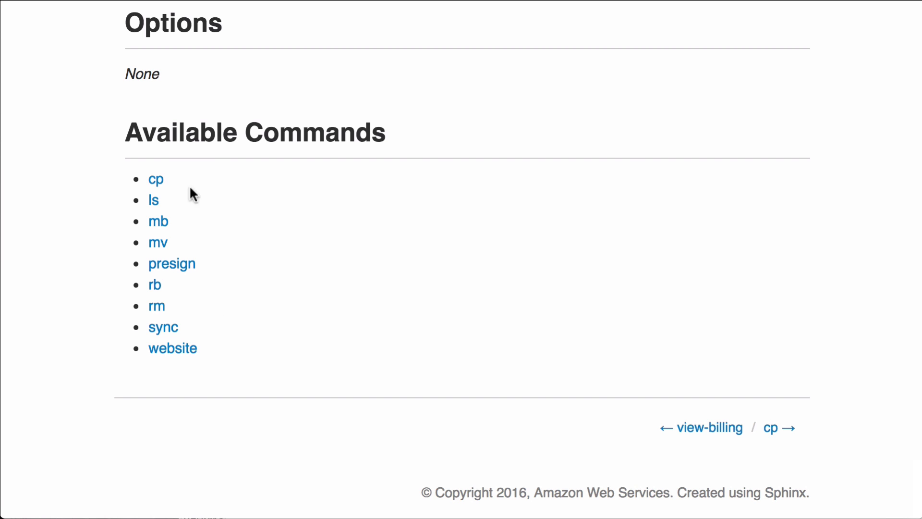
left_click(155, 179)
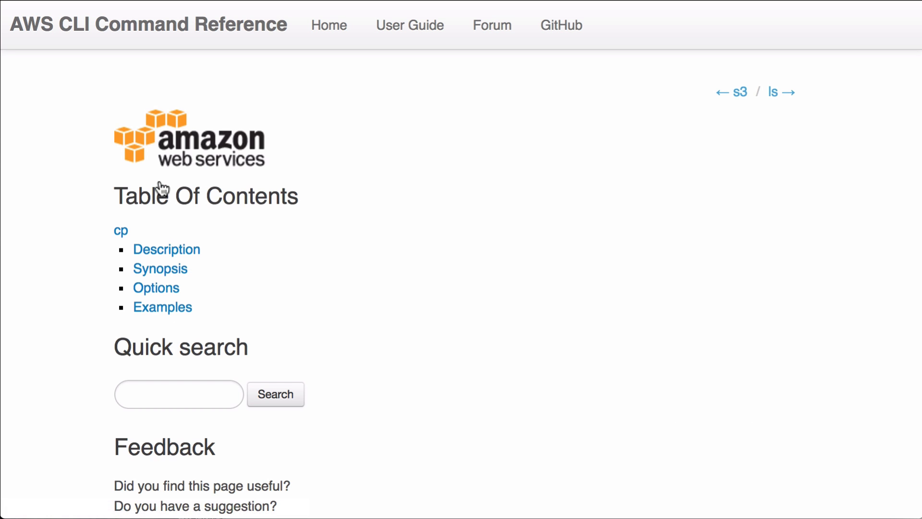
scroll("down", 3)
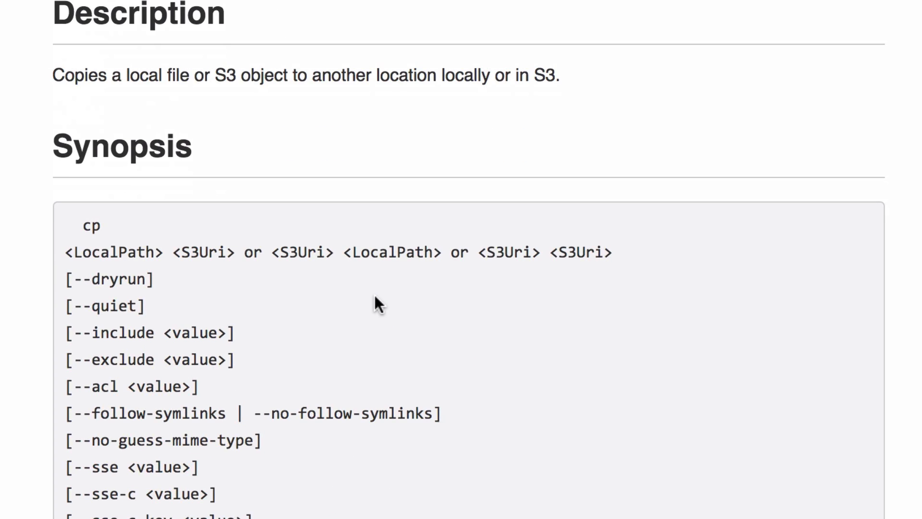
scroll("down", 3)
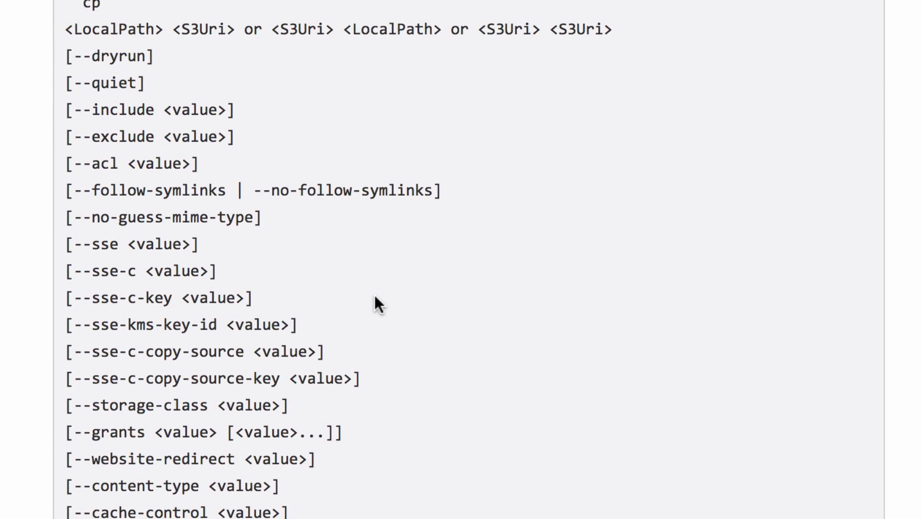
scroll("down", 3)
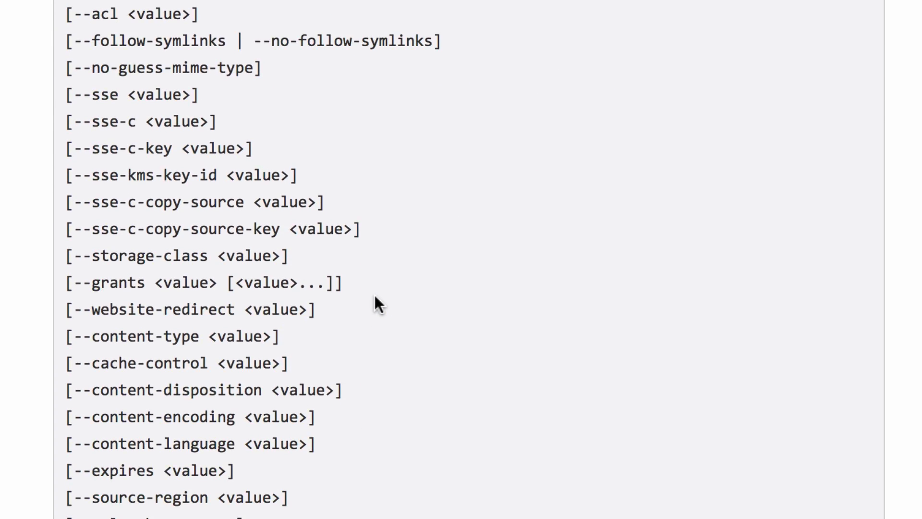
scroll("down", 3)
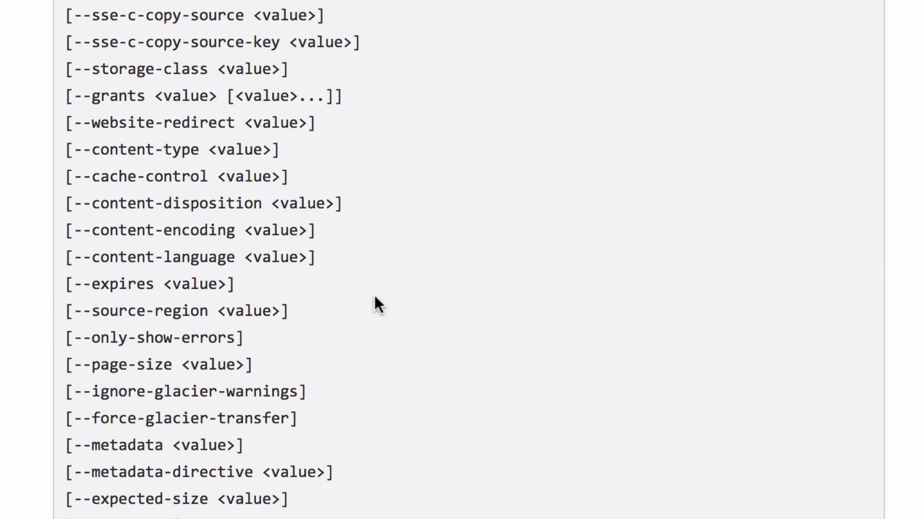
scroll("up", 3)
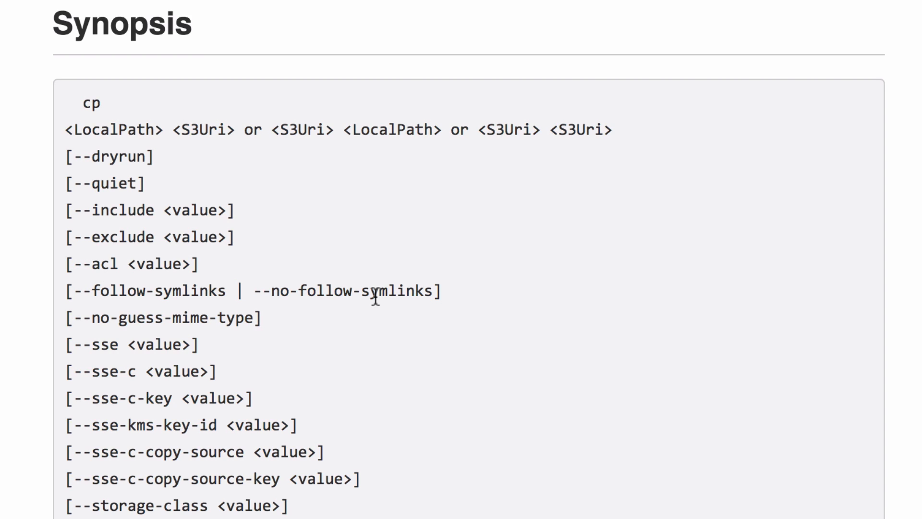
mouse_move(408, 416)
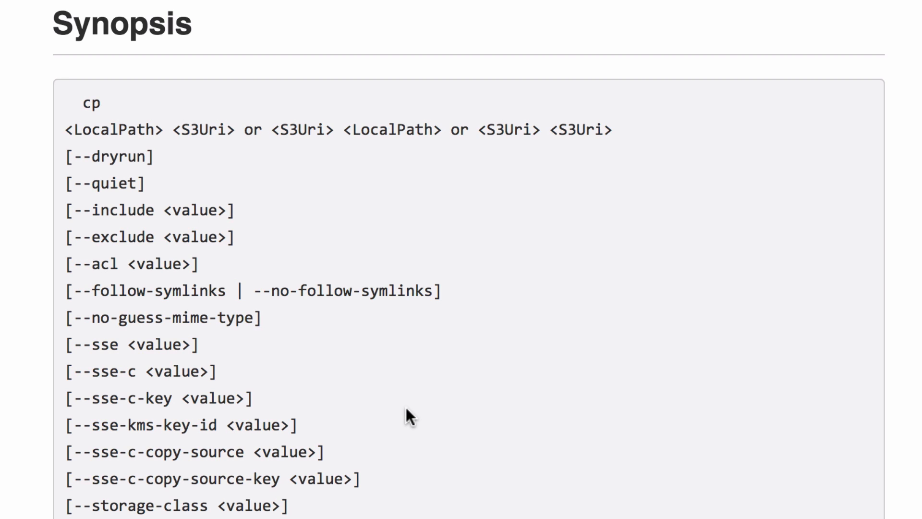
scroll("down", 3)
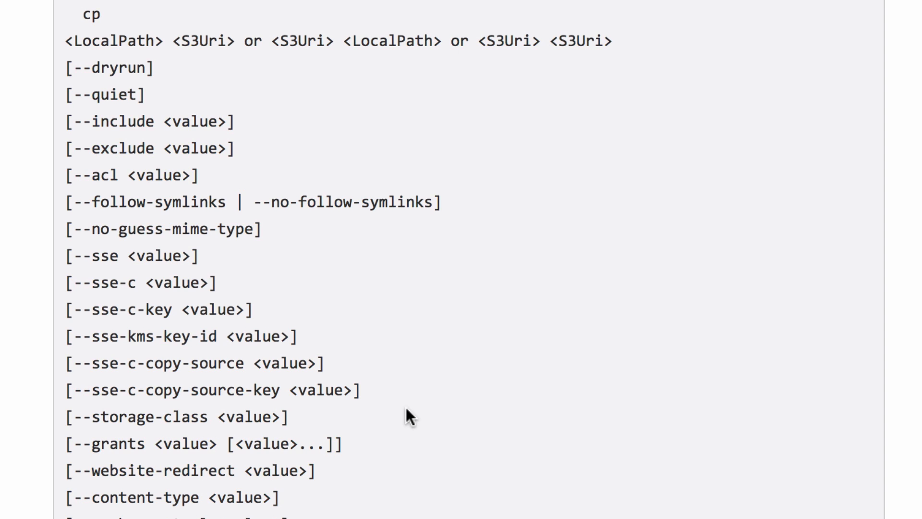
mouse_move(420, 203)
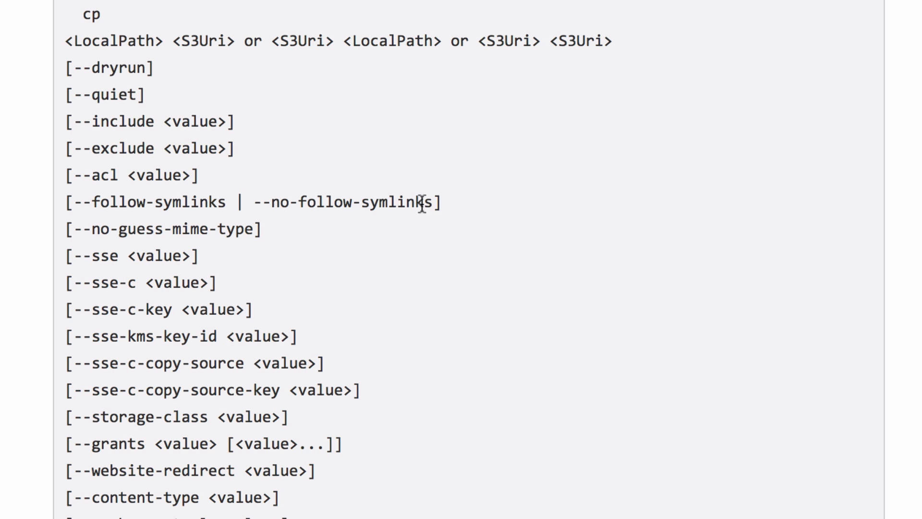
mouse_move(421, 204)
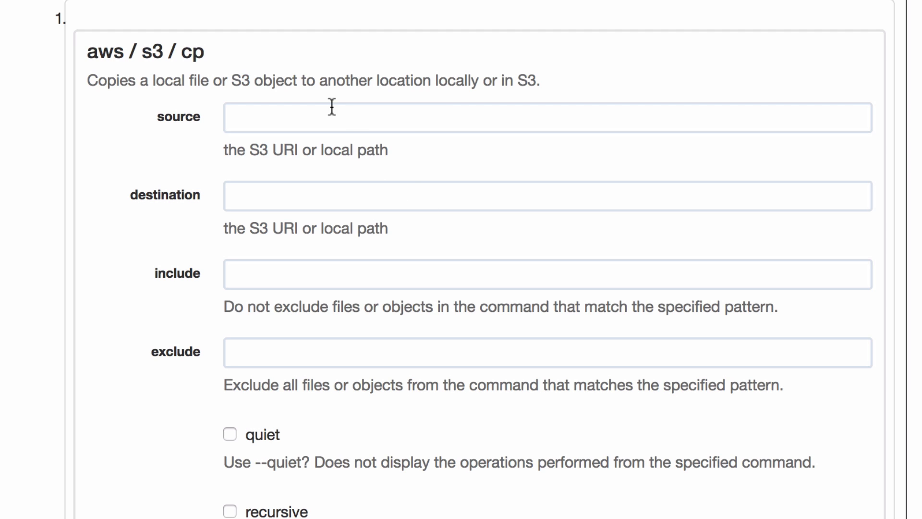
mouse_move(209, 67)
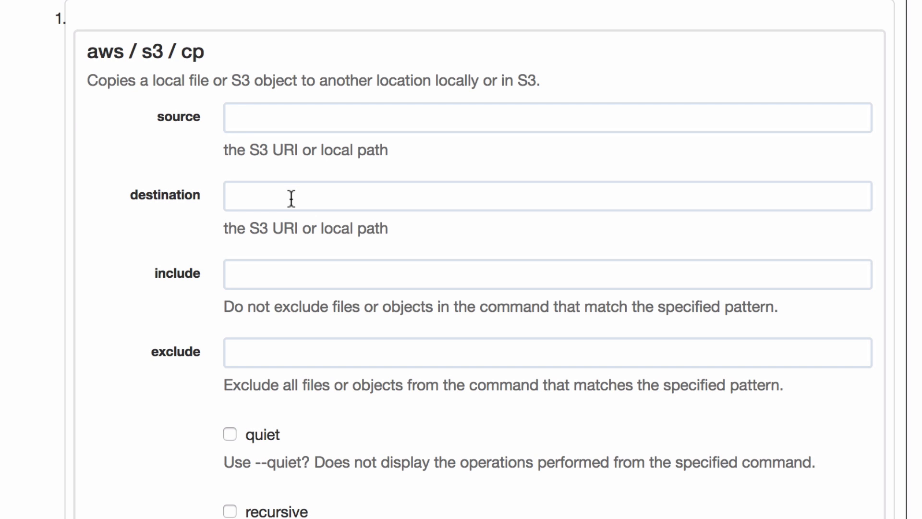
scroll("down", 3)
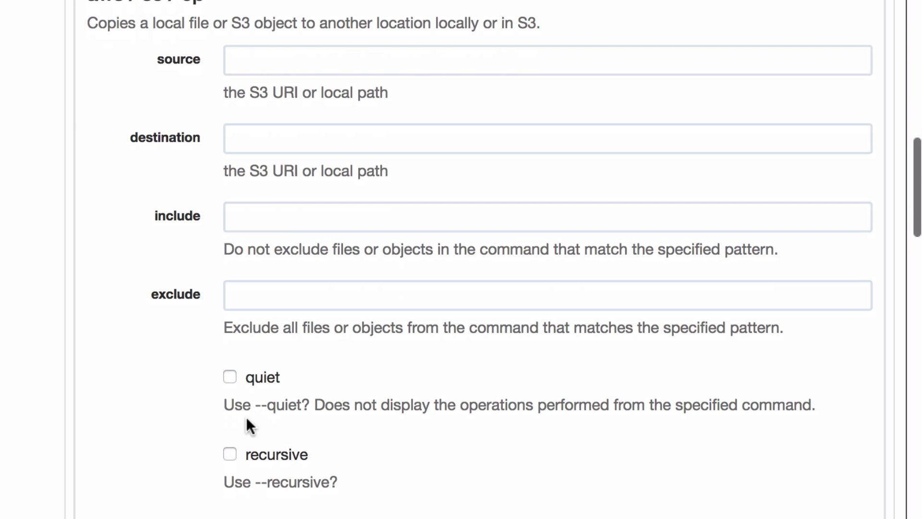
scroll("down", 3)
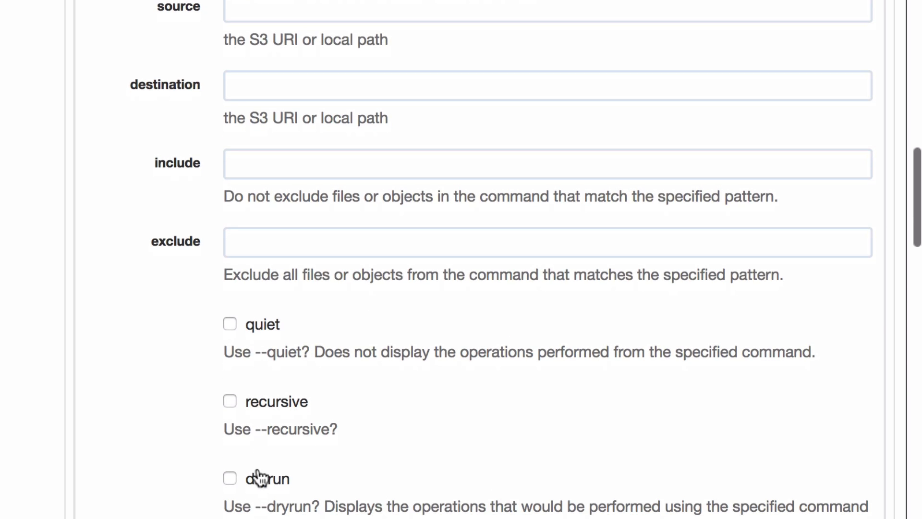
scroll("down", 3)
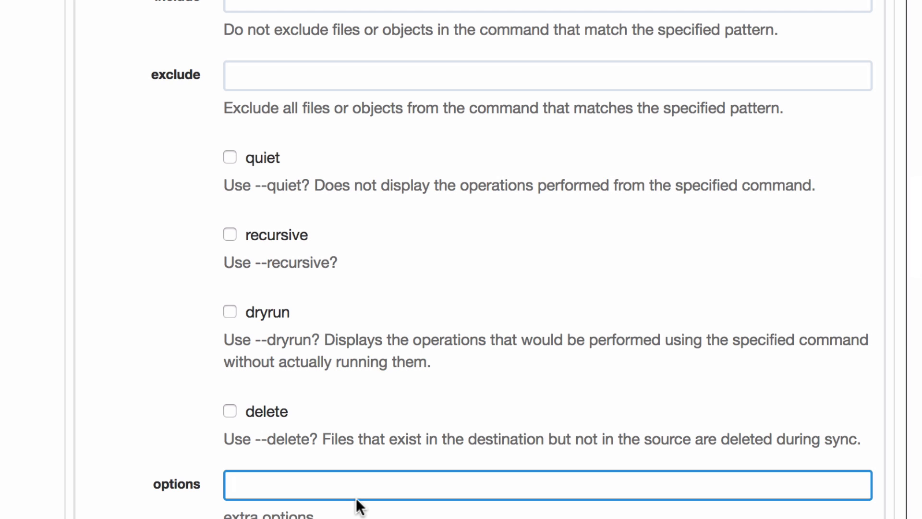
scroll("down", 3)
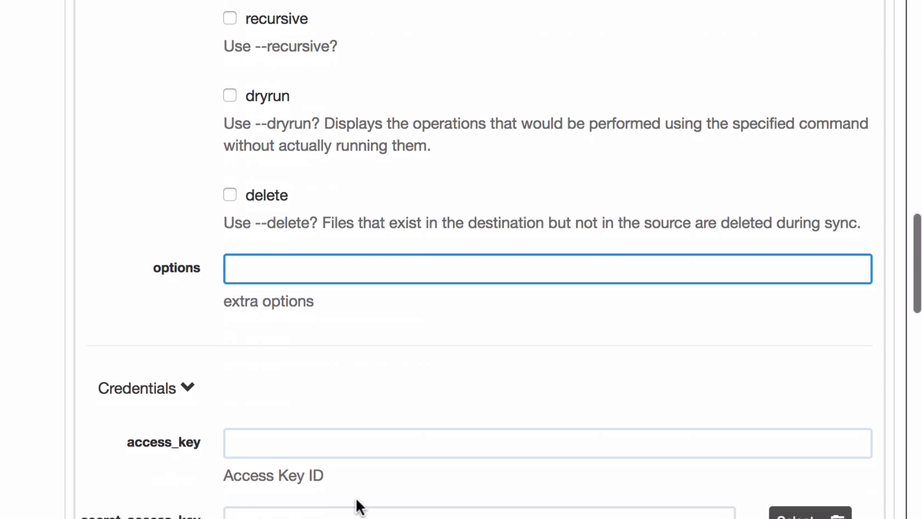
scroll("down", 3)
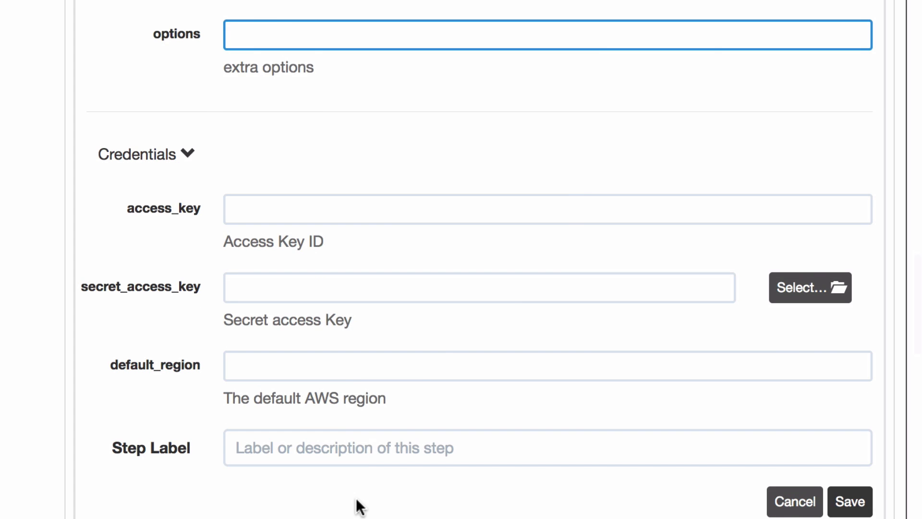
mouse_move(741, 306)
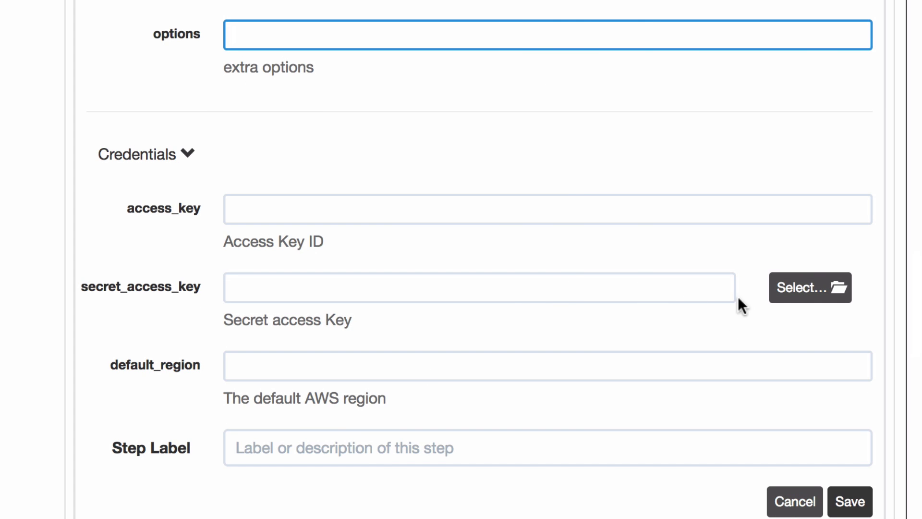
mouse_move(810, 288)
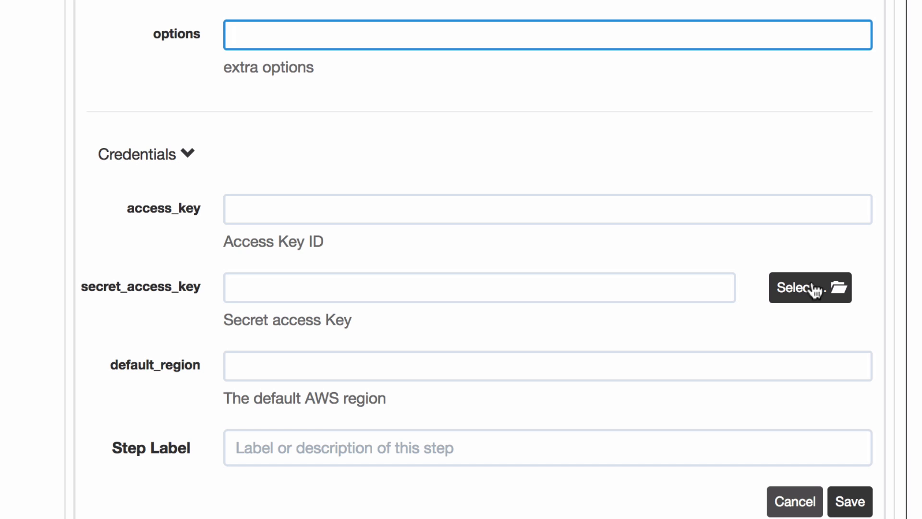
mouse_move(797, 273)
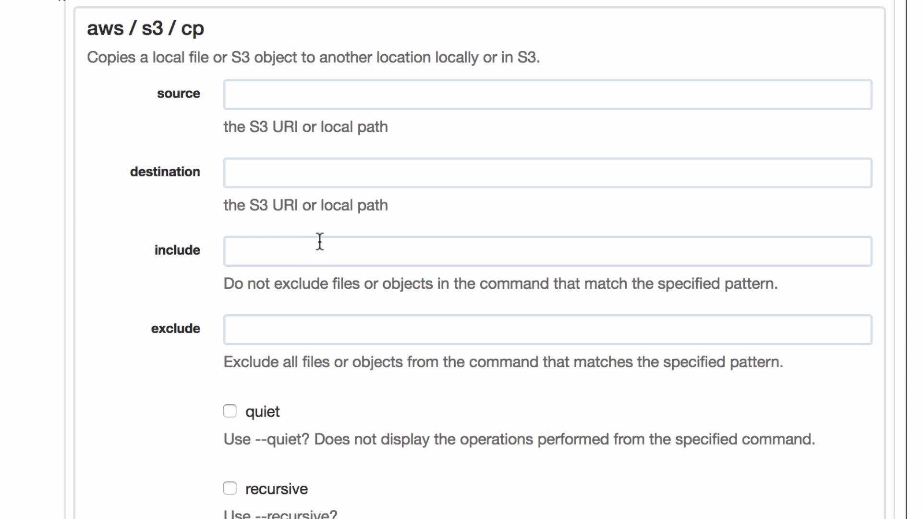
scroll("down", 3)
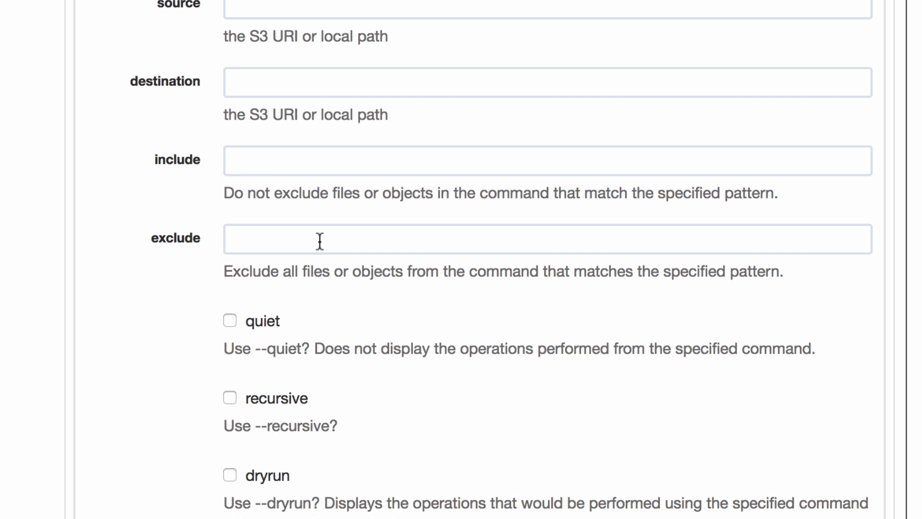
mouse_move(408, 146)
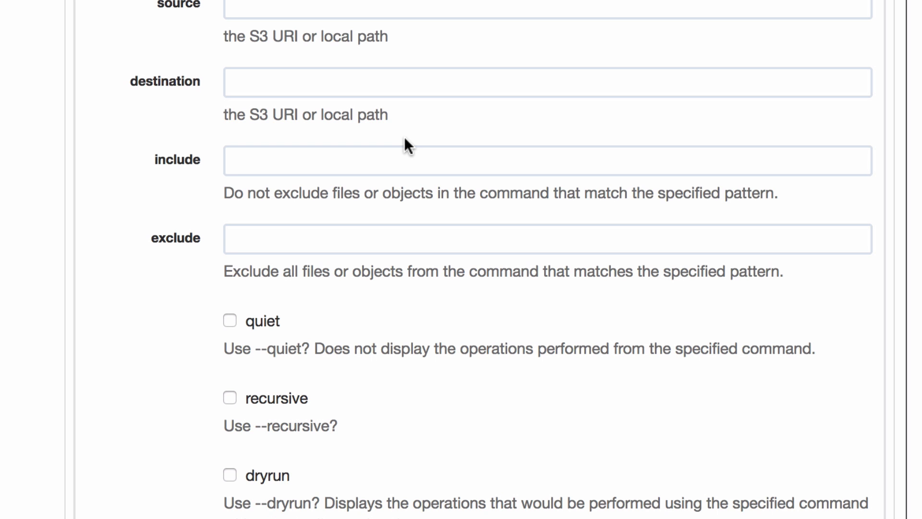
mouse_move(370, 133)
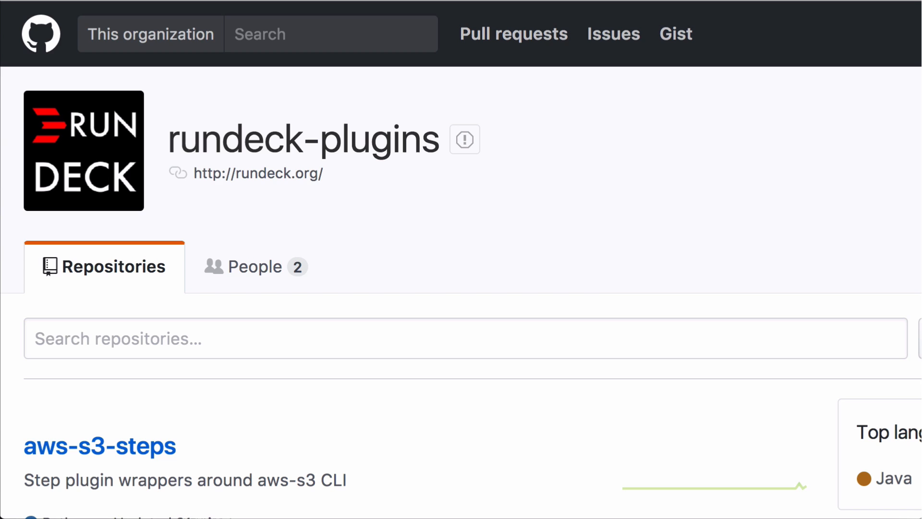
mouse_move(574, 151)
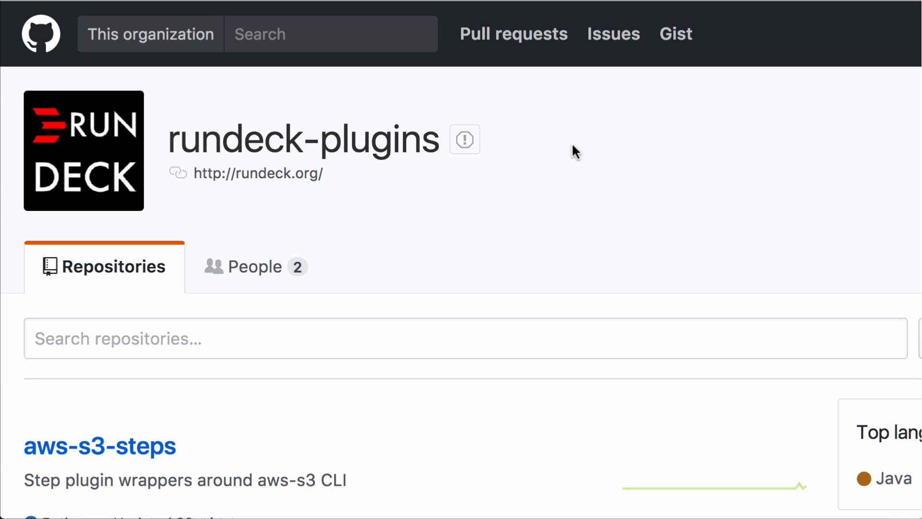
Step: Open rundeck-plugins/aws-s3-steps and view its contents, resources, README.md and plugin.yaml listing
scroll("down", 3)
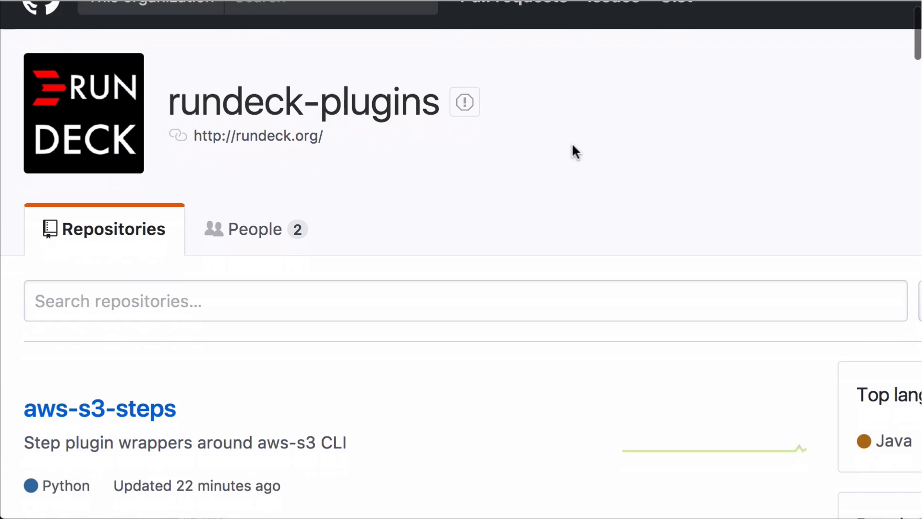
scroll("down", 3)
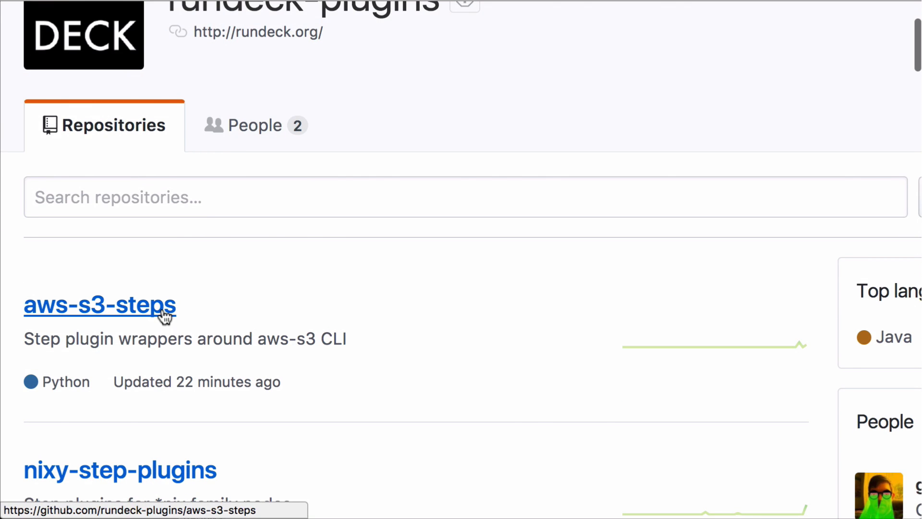
left_click(100, 305)
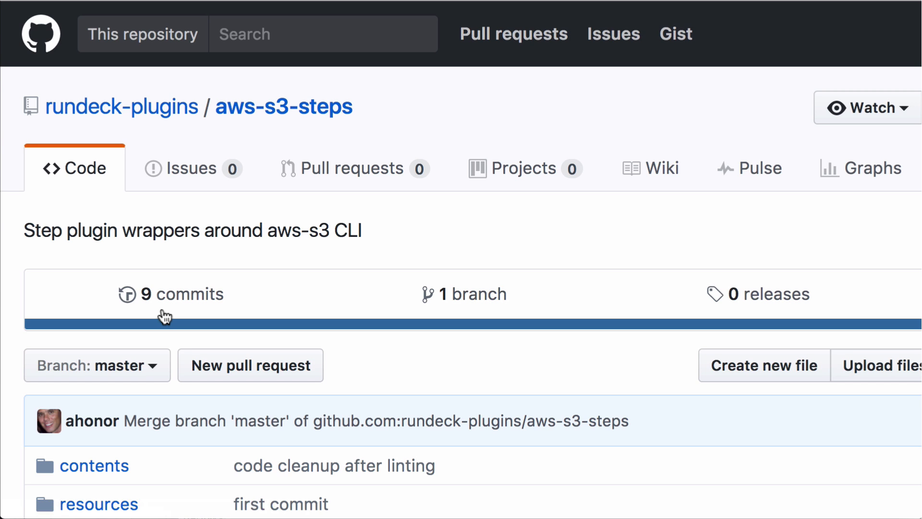
mouse_move(316, 280)
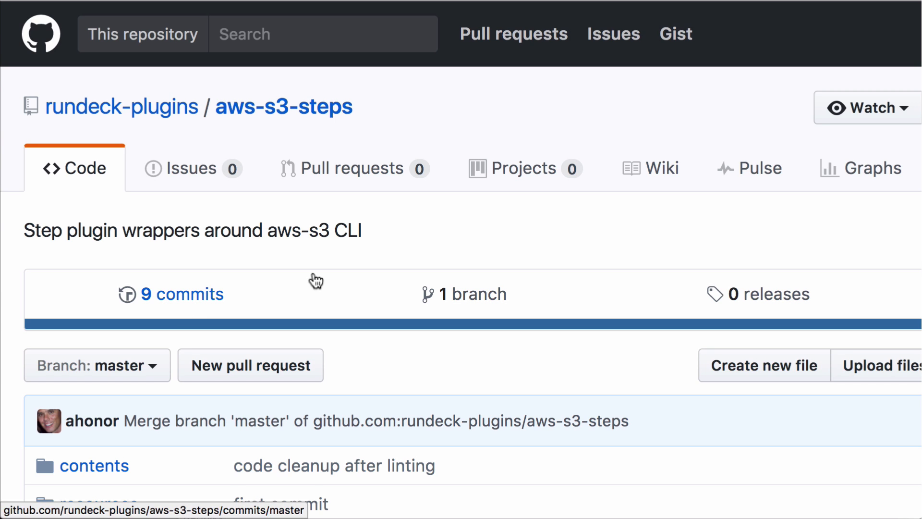
scroll("down", 3)
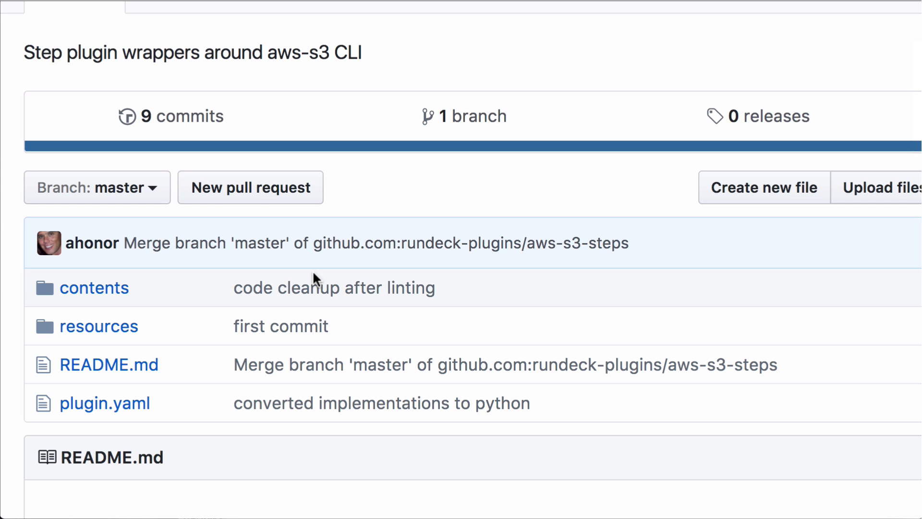
scroll("up", 3)
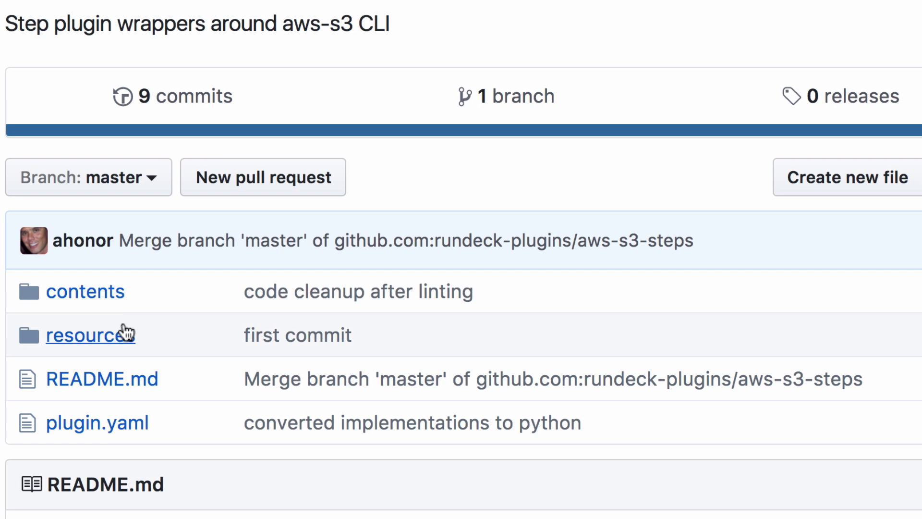
mouse_move(147, 344)
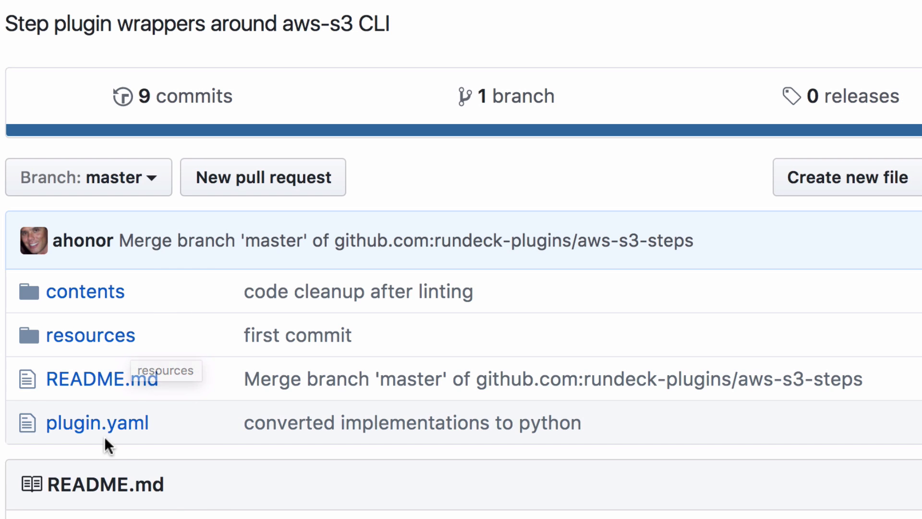
mouse_move(97, 422)
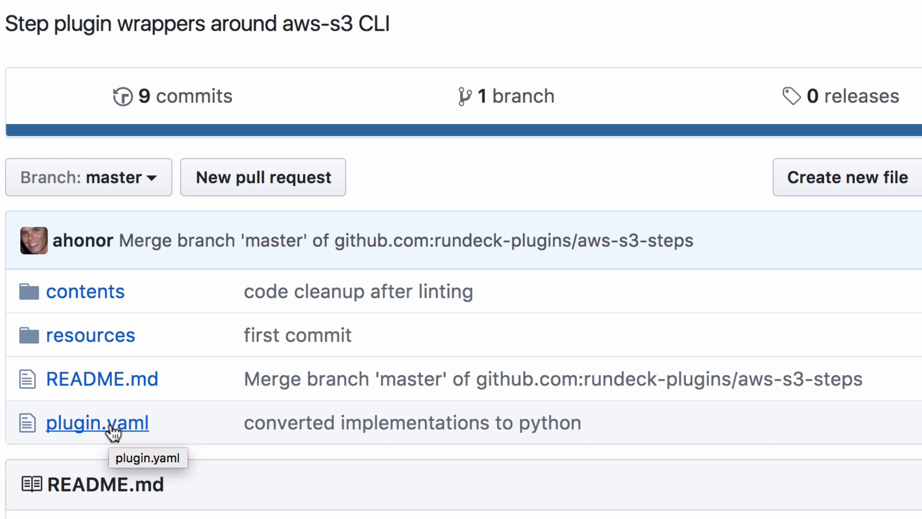
Step: Open plugin.yaml and review the aws-cli-s3-cp-step provider's source, destination and include fields
left_click(97, 423)
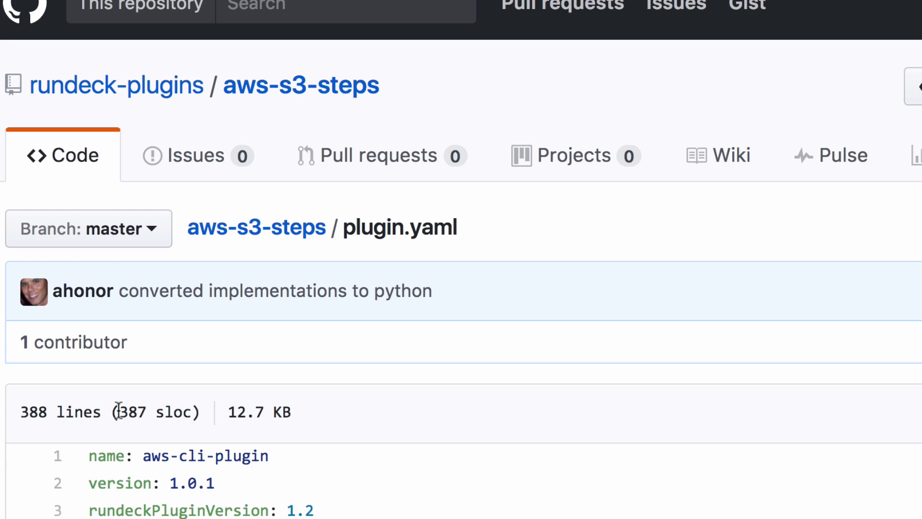
scroll("down", 3)
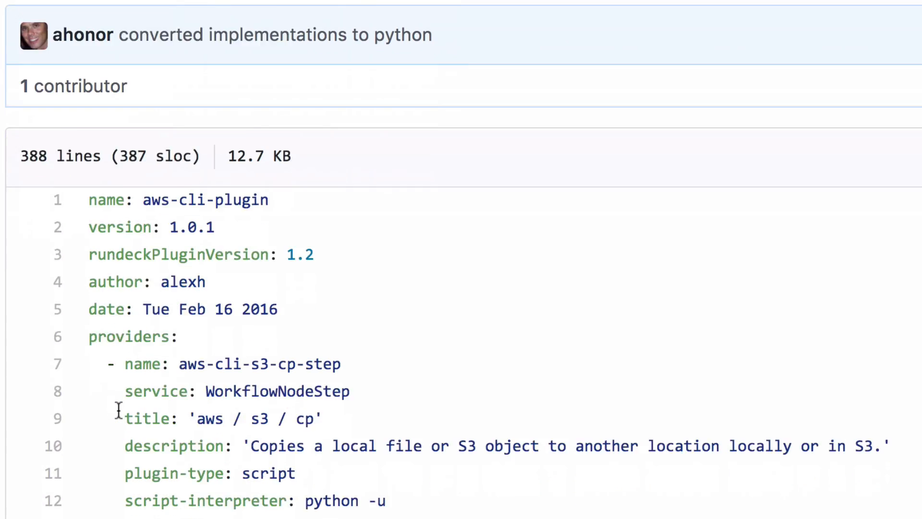
scroll("down", 3)
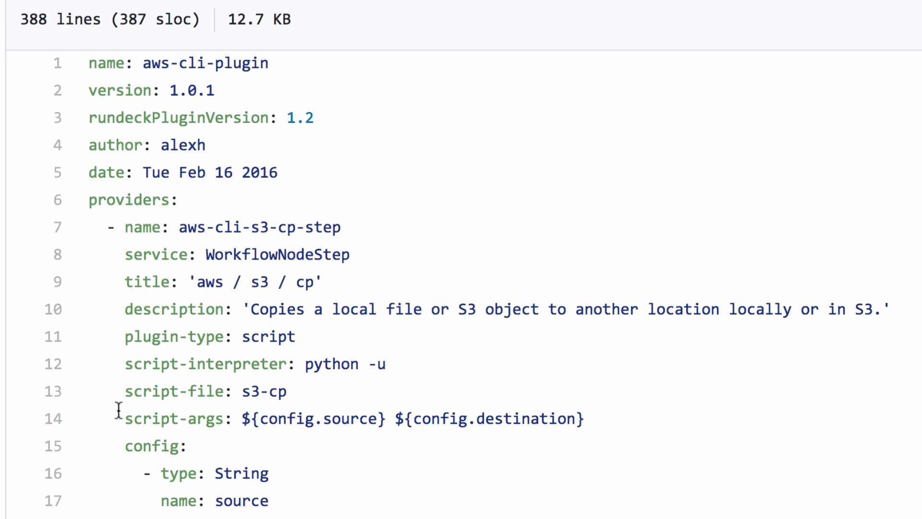
mouse_move(272, 304)
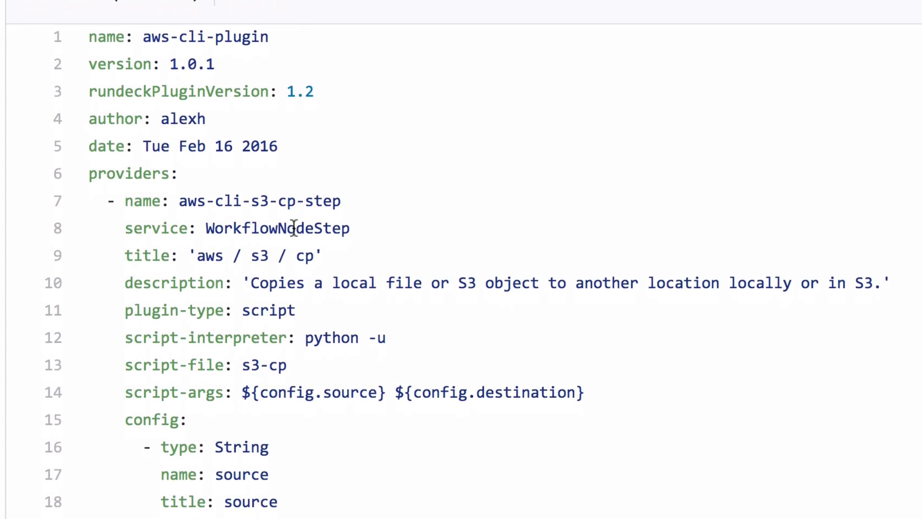
scroll("down", 3)
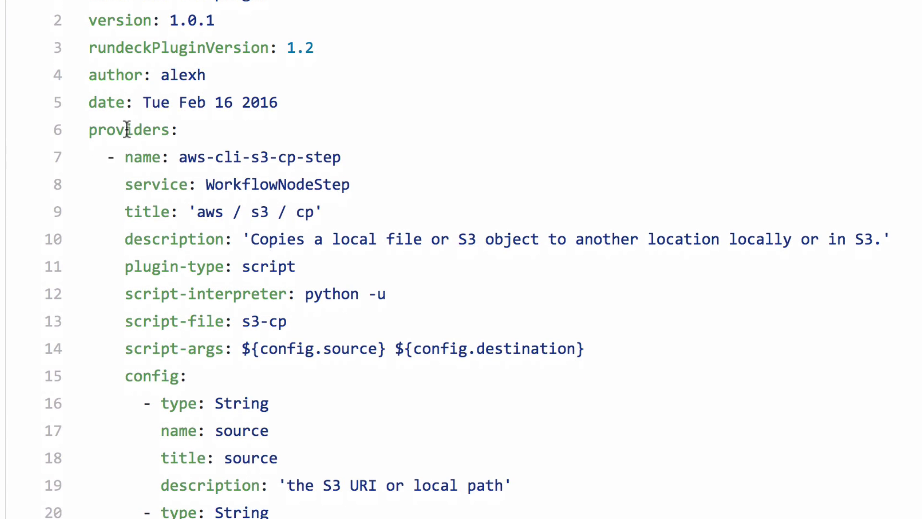
mouse_move(131, 157)
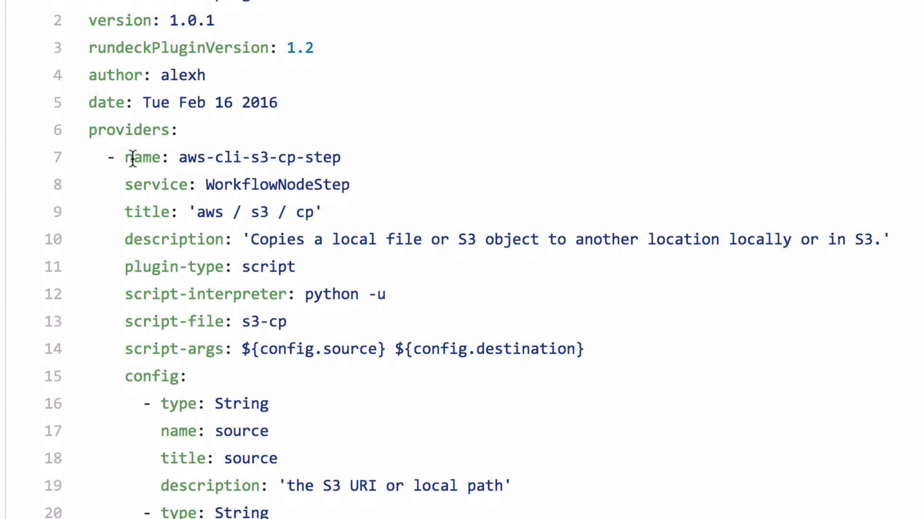
scroll("down", 3)
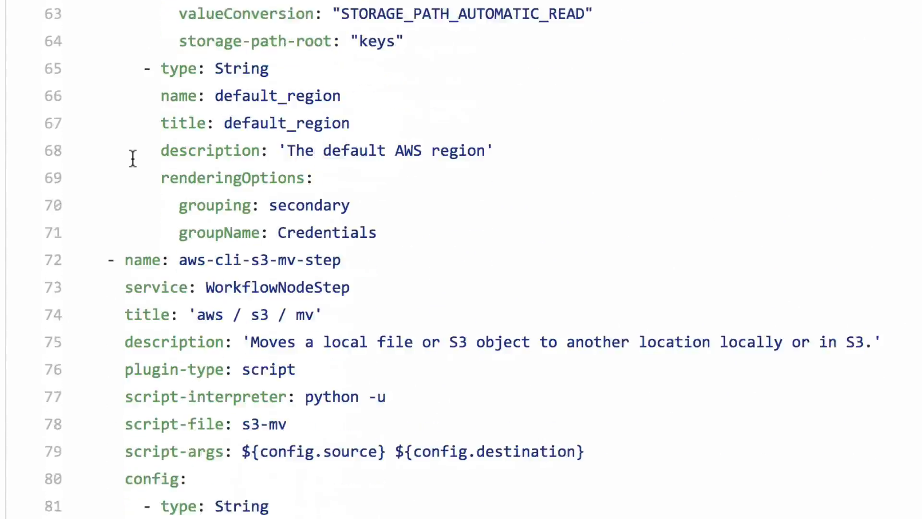
scroll("up", 3)
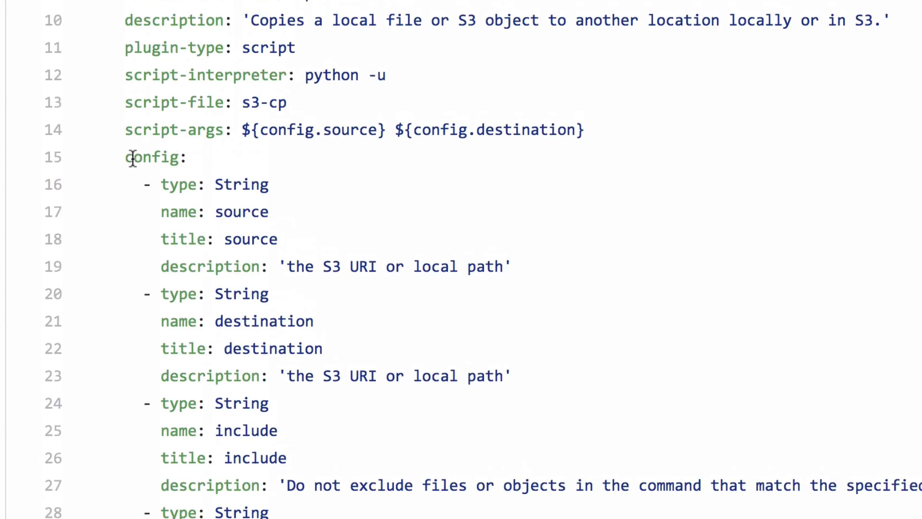
mouse_move(240, 212)
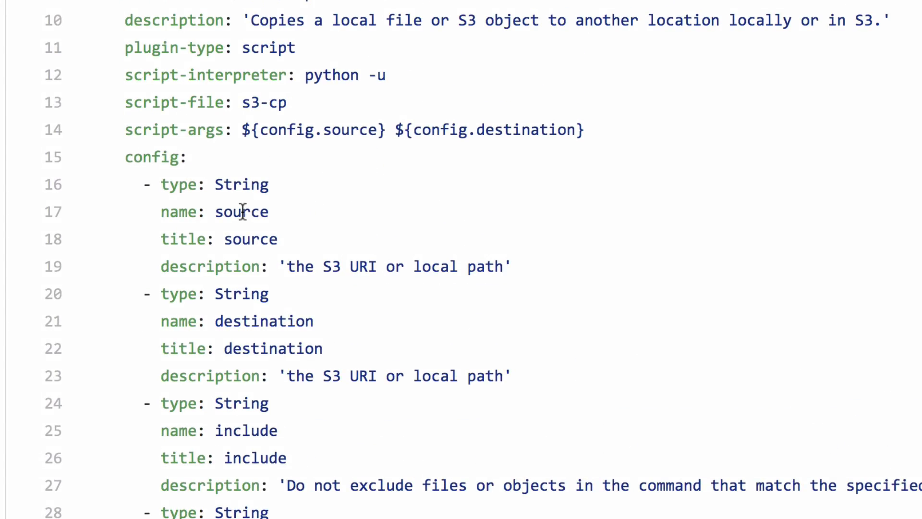
mouse_move(272, 430)
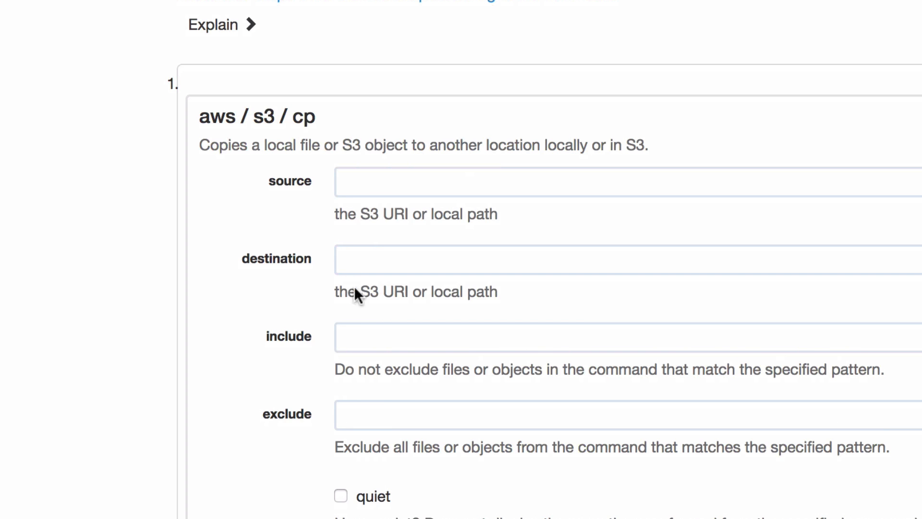
Step: Scroll the Rundeck aws / s3 / cp form against plugin.yaml's Boolean flags and Credentials keys
scroll("down", 3)
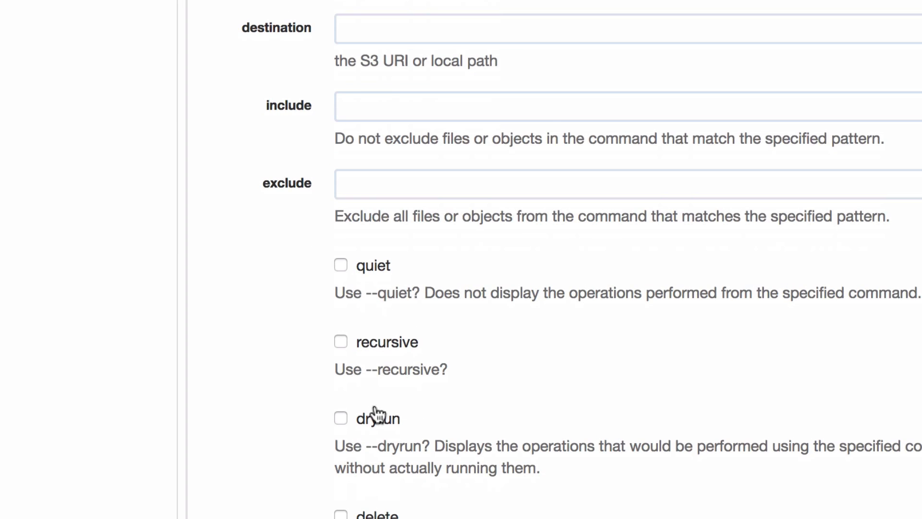
mouse_move(342, 266)
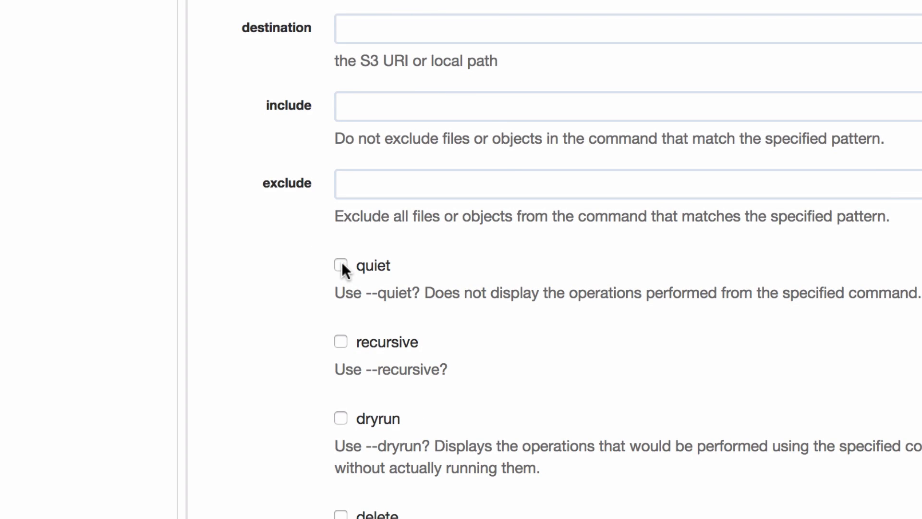
mouse_move(342, 269)
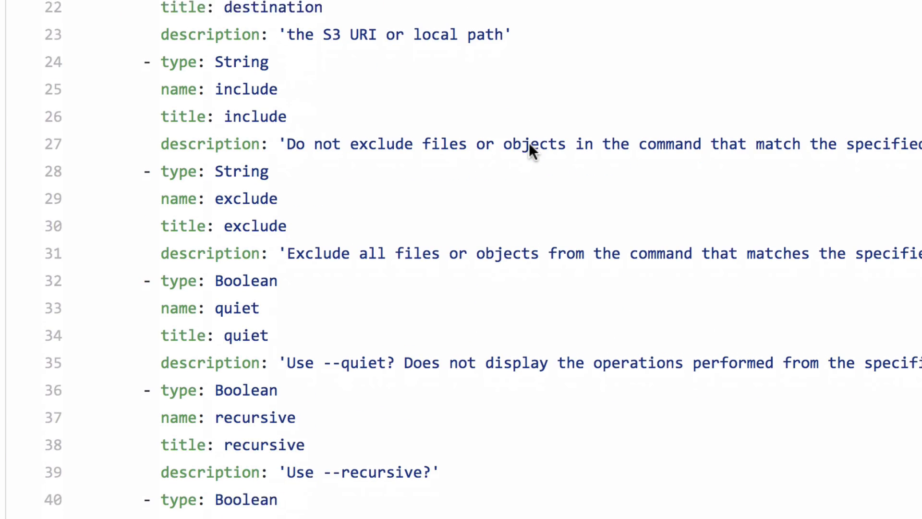
scroll("down", 3)
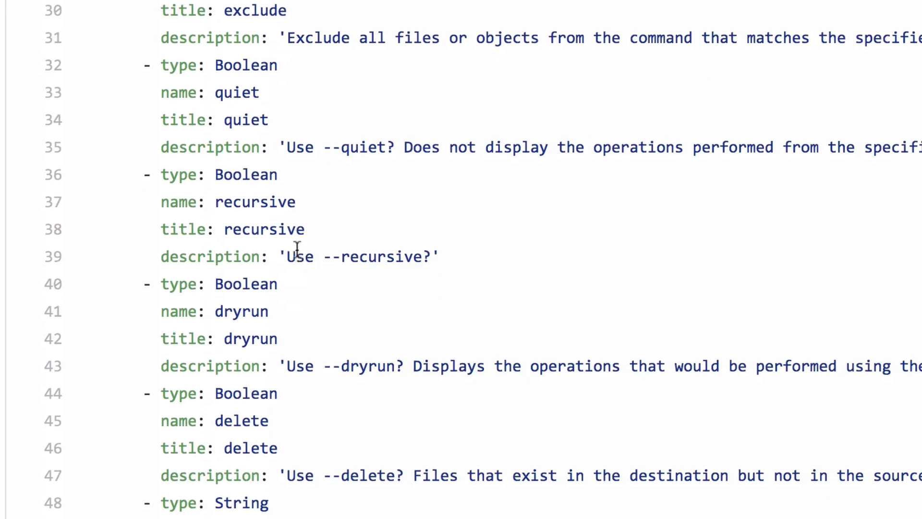
scroll("down", 3)
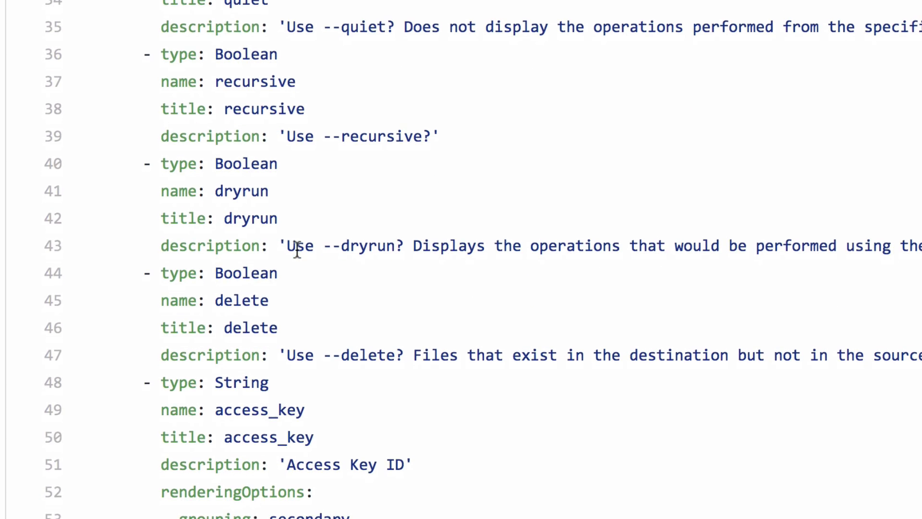
scroll("down", 3)
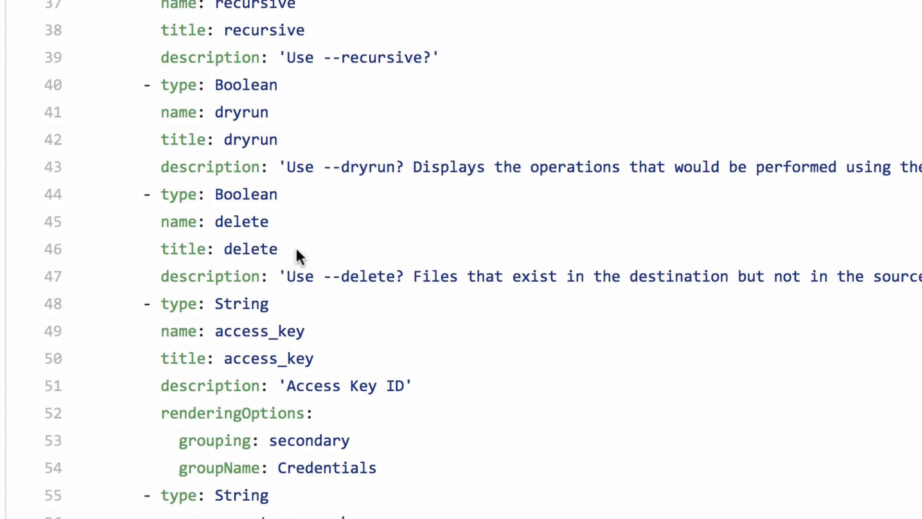
scroll("down", 3)
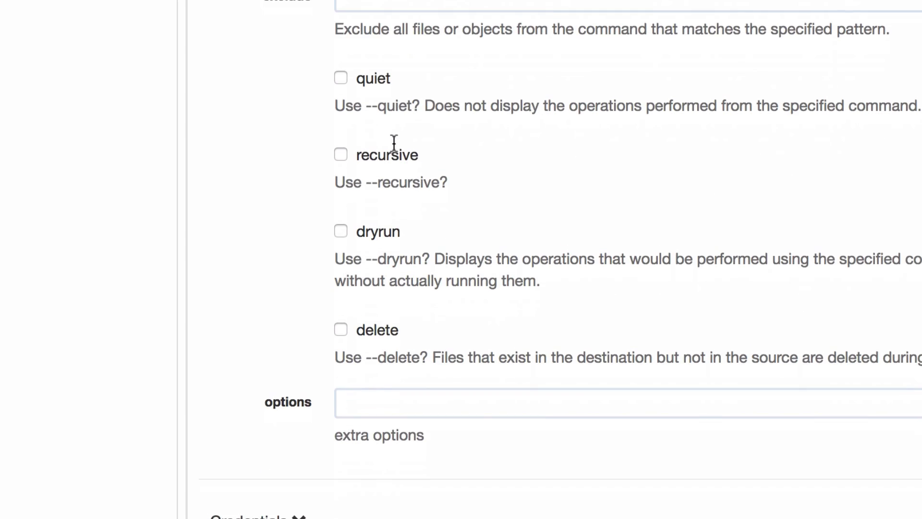
scroll("down", 3)
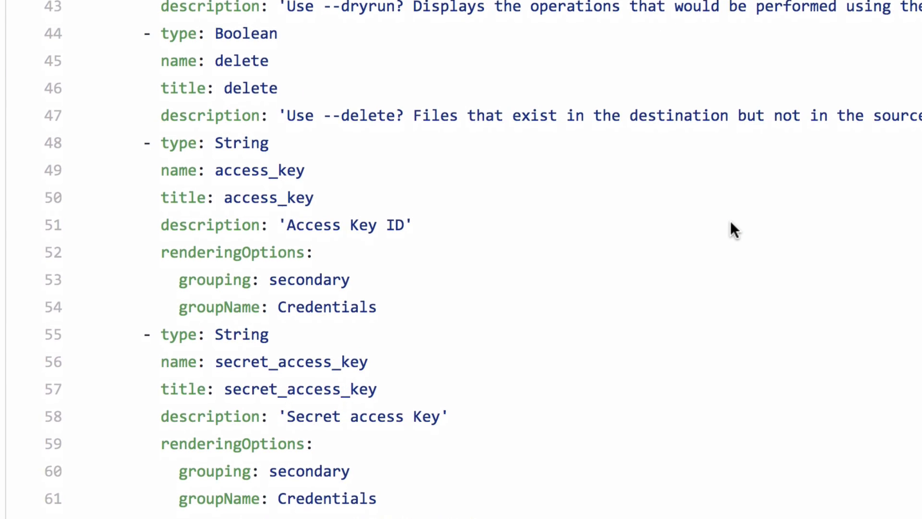
Step: Scroll plugin.yaml to secret_access_key and highlight its STORAGE_PATH key-storage value
scroll("down", 3)
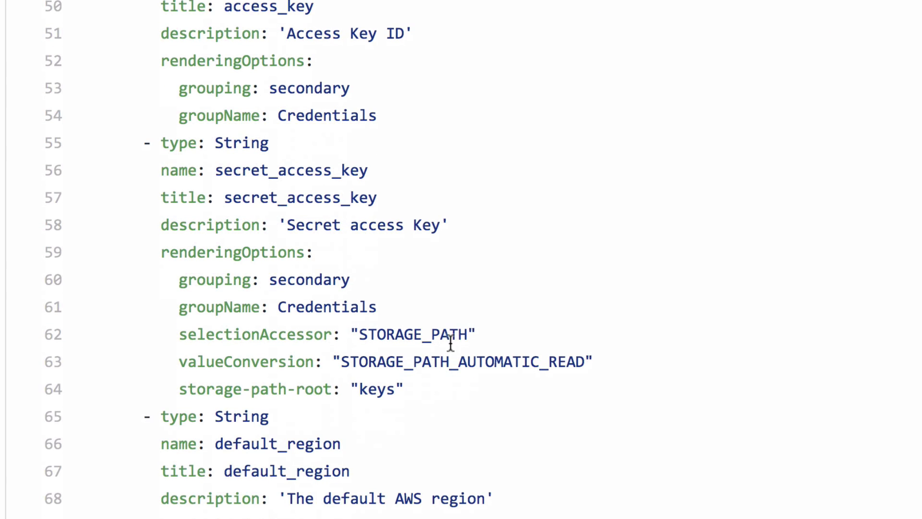
double_click(414, 335)
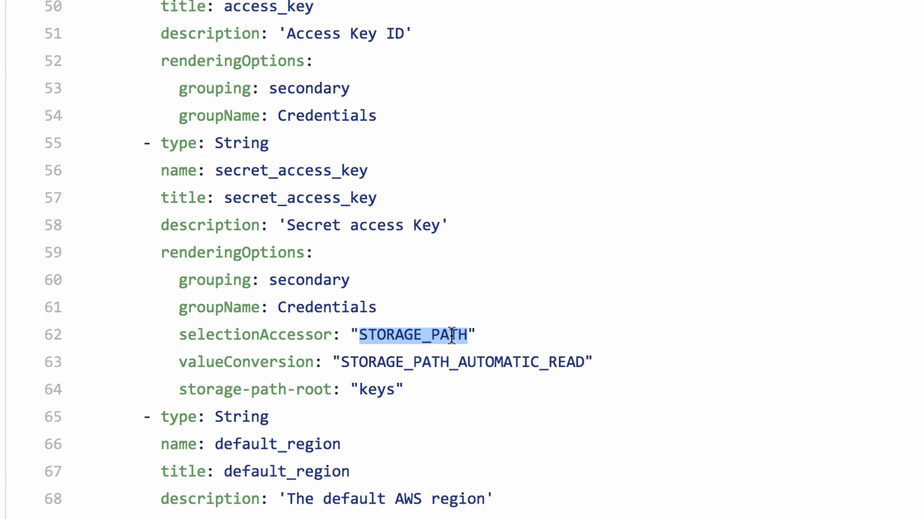
mouse_move(448, 360)
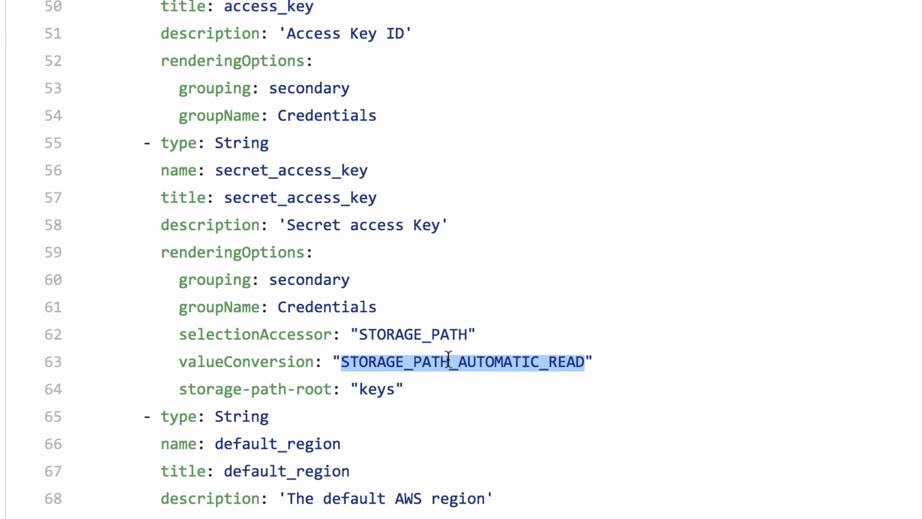
mouse_move(535, 404)
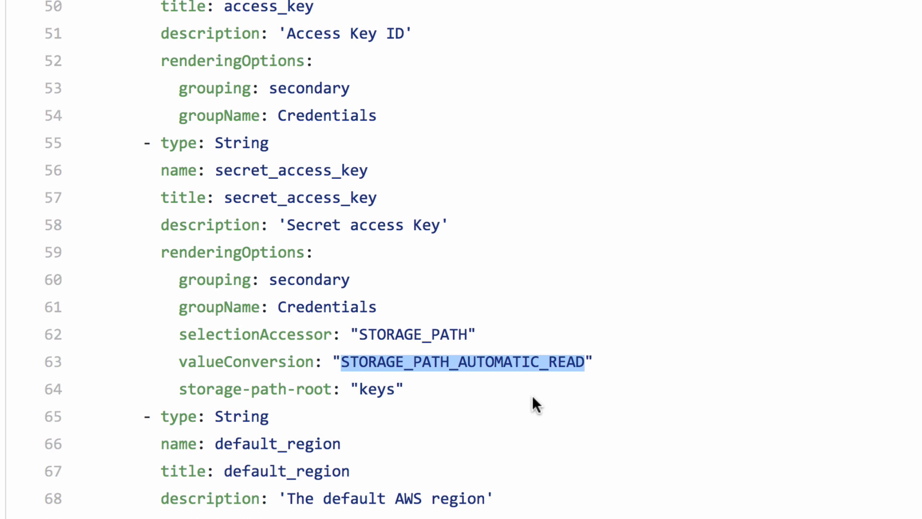
scroll("up", 3)
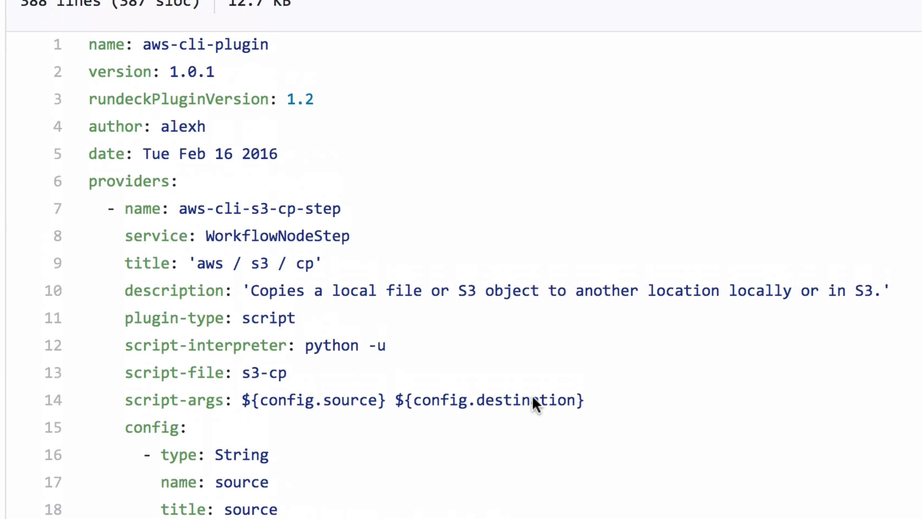
scroll("up", 3)
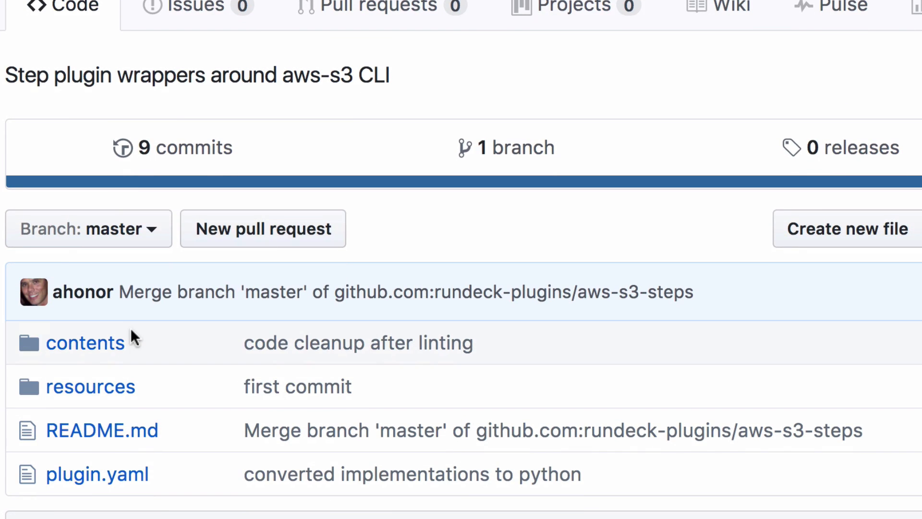
Step: Open contents/s3-cp and read its argparse source/destination arguments and aws s3 cp COMMAND list
left_click(84, 343)
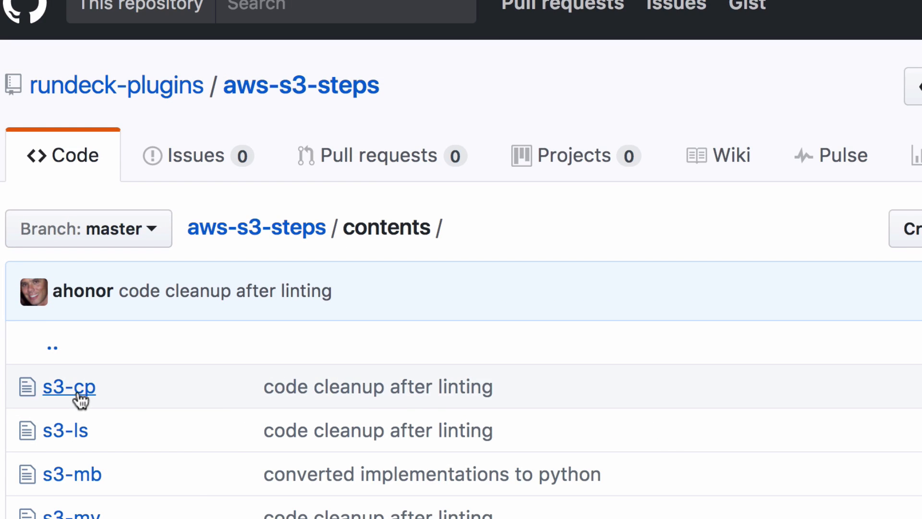
left_click(68, 387)
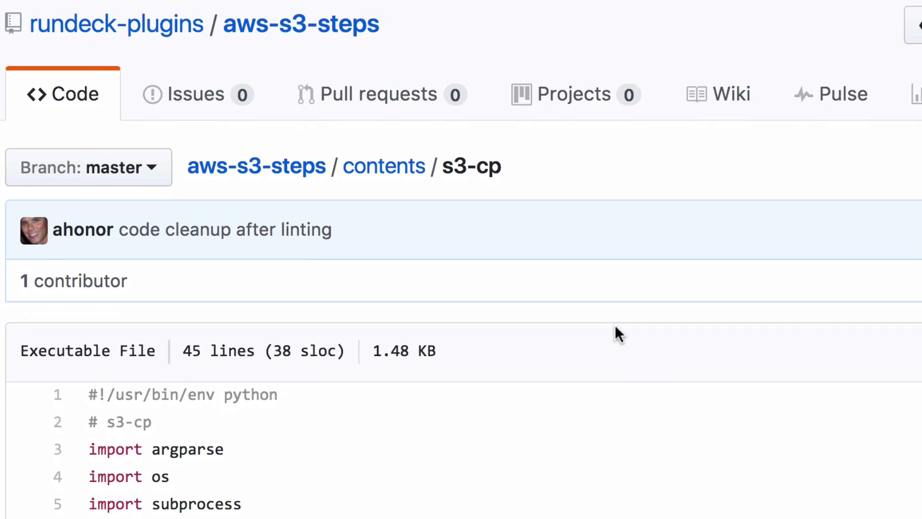
scroll("down", 3)
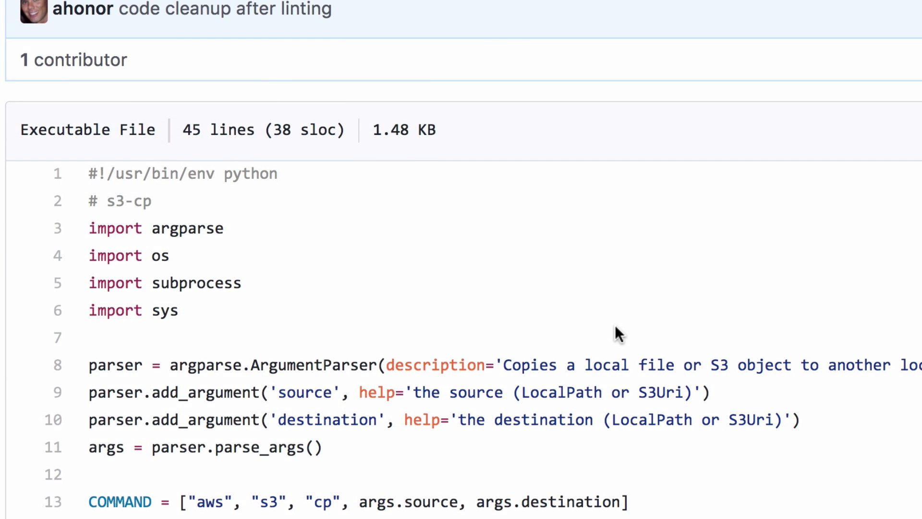
scroll("down", 3)
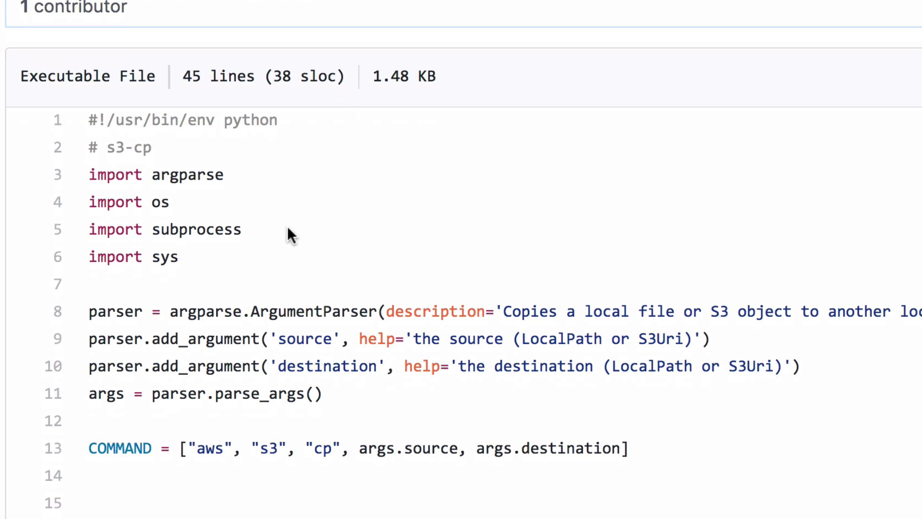
mouse_move(222, 264)
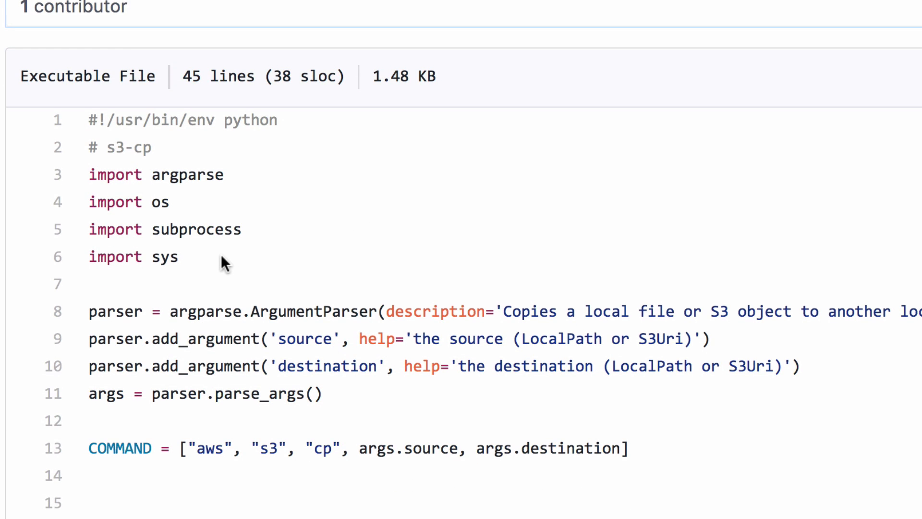
mouse_move(206, 202)
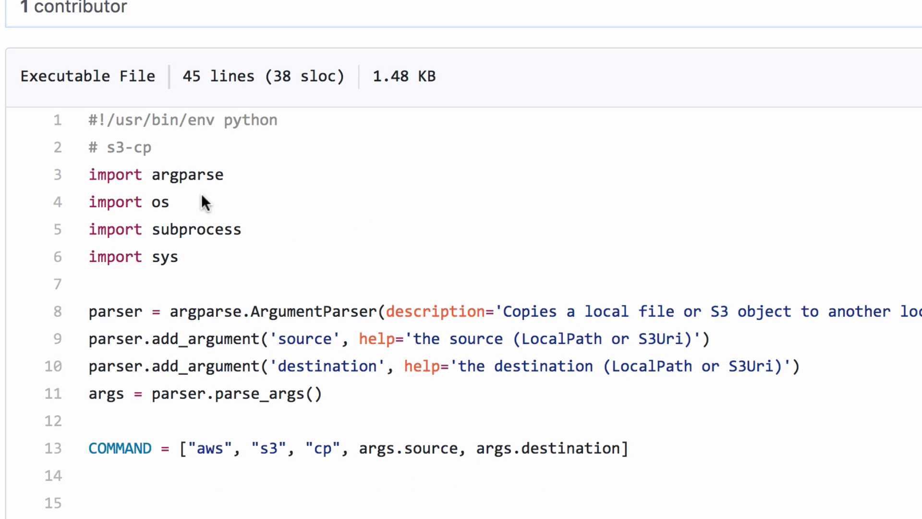
scroll("down", 3)
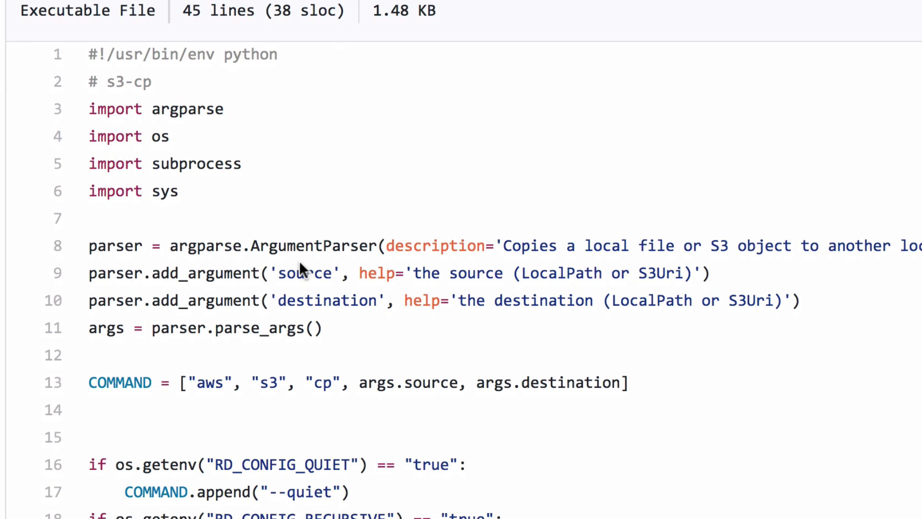
mouse_move(332, 304)
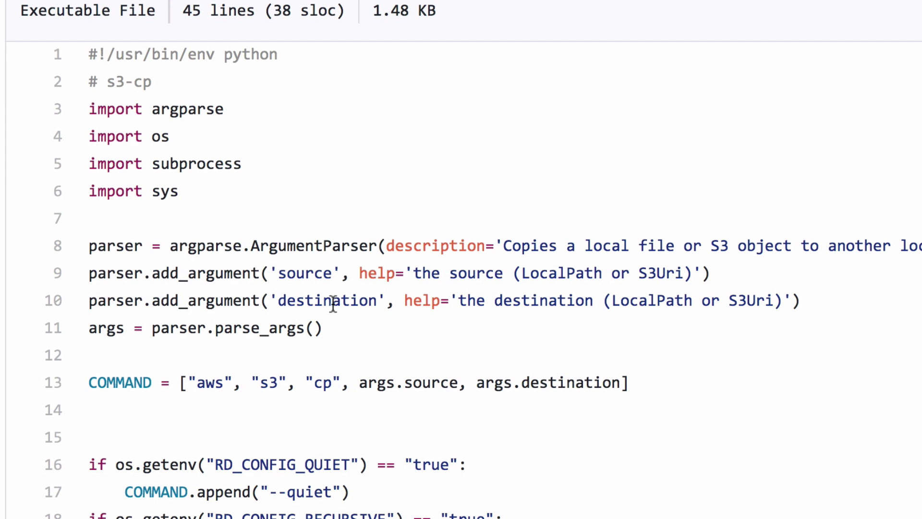
mouse_move(395, 269)
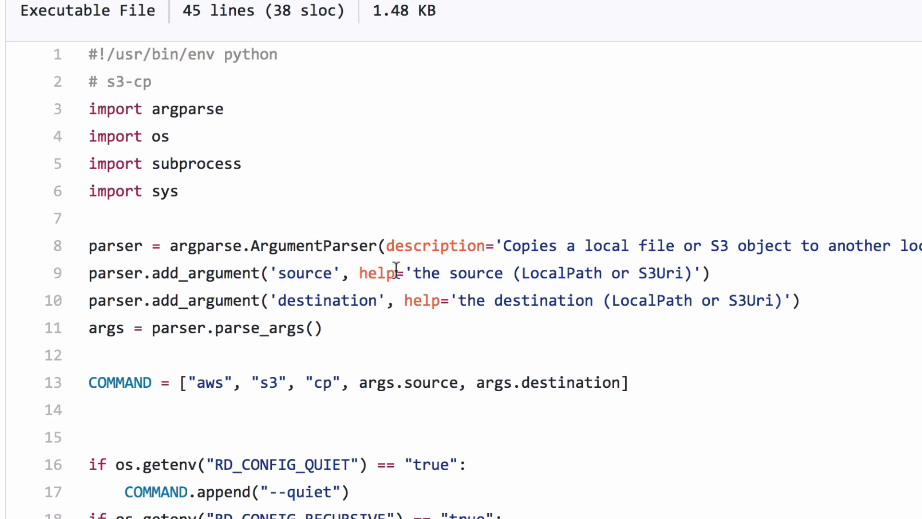
mouse_move(349, 301)
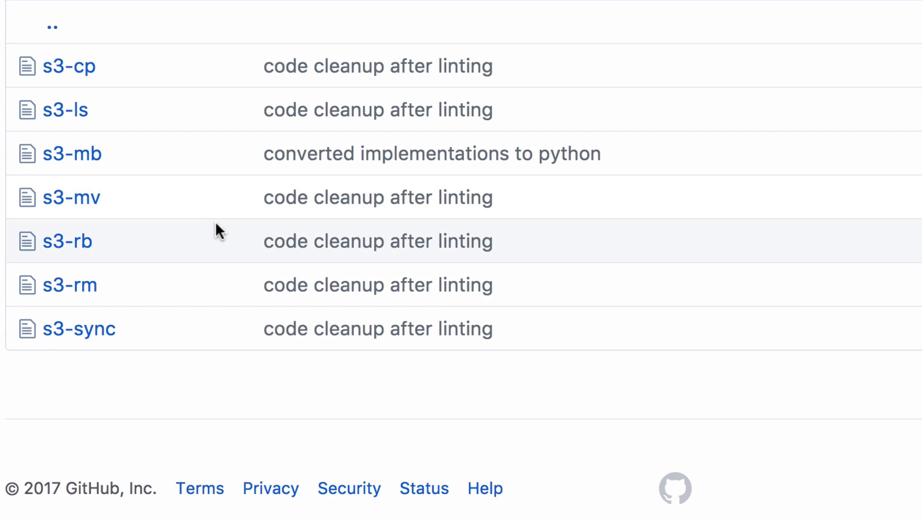
Step: Return to the repository root and reopen plugin.yaml to review the cp provider's script-args
left_click(52, 24)
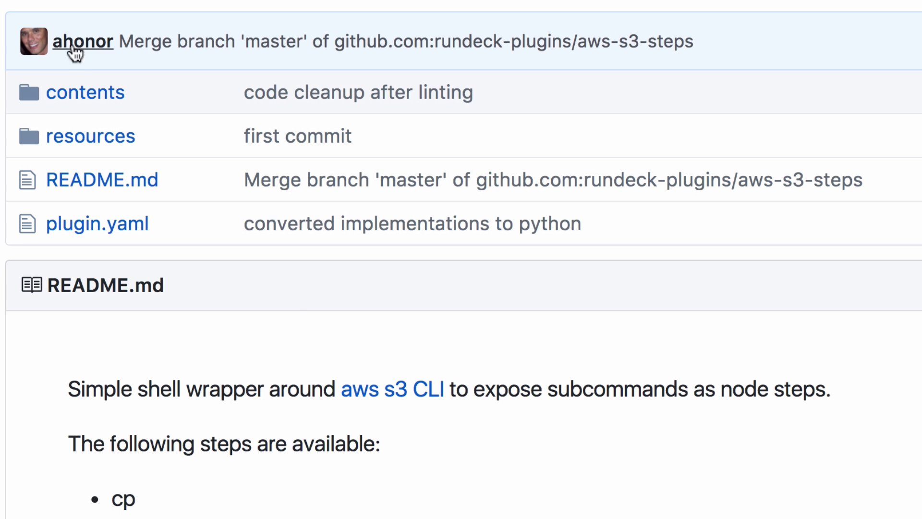
mouse_move(97, 223)
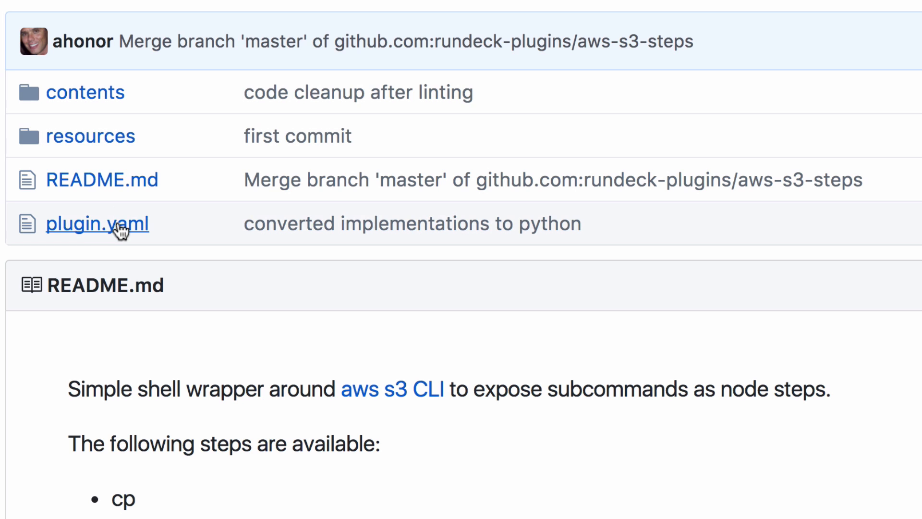
left_click(97, 223)
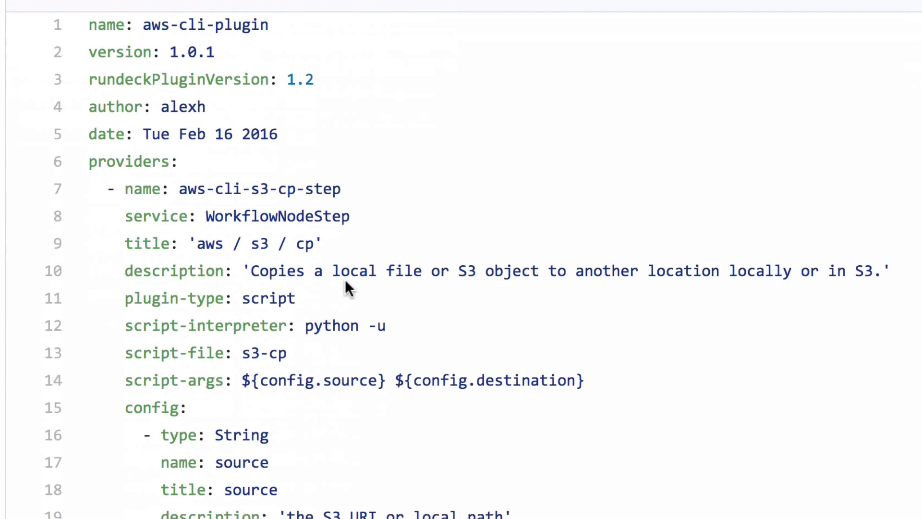
scroll("down", 3)
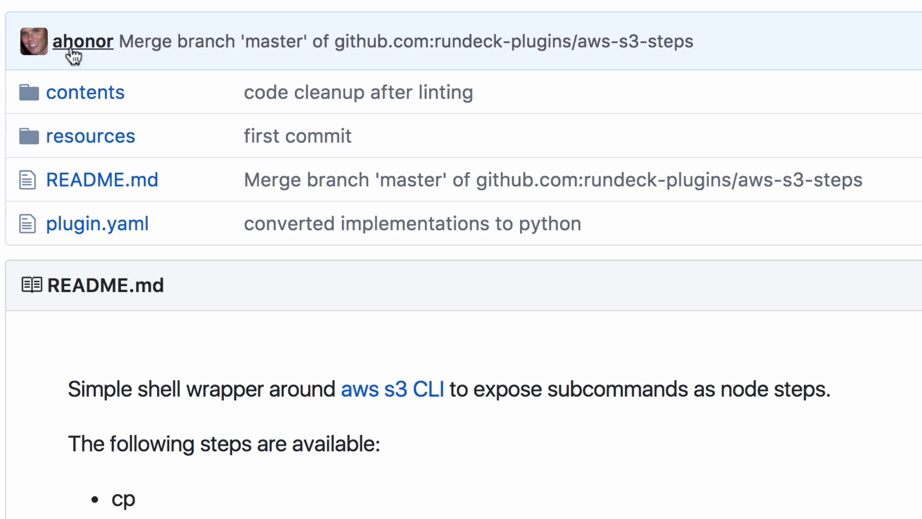
Step: Open contents/s3-cp again and scroll through the script, clearing the COMMAND line highlight
left_click(85, 92)
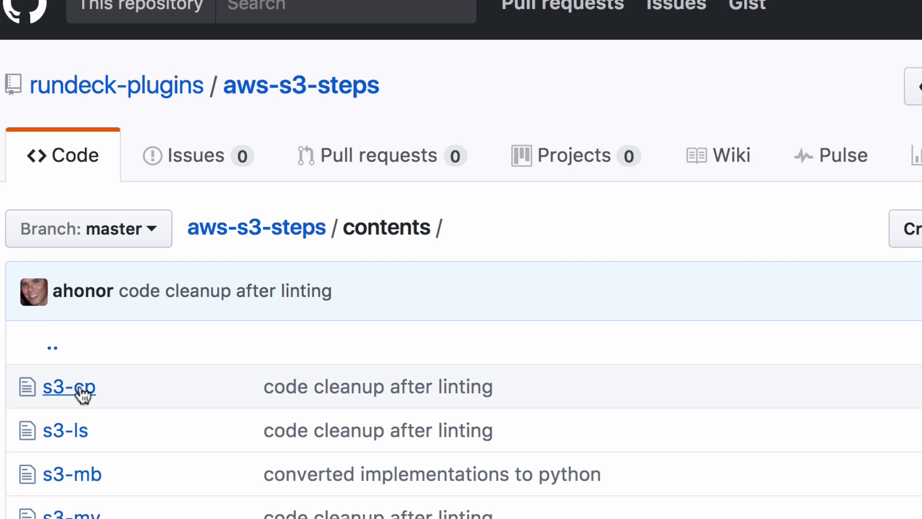
left_click(69, 387)
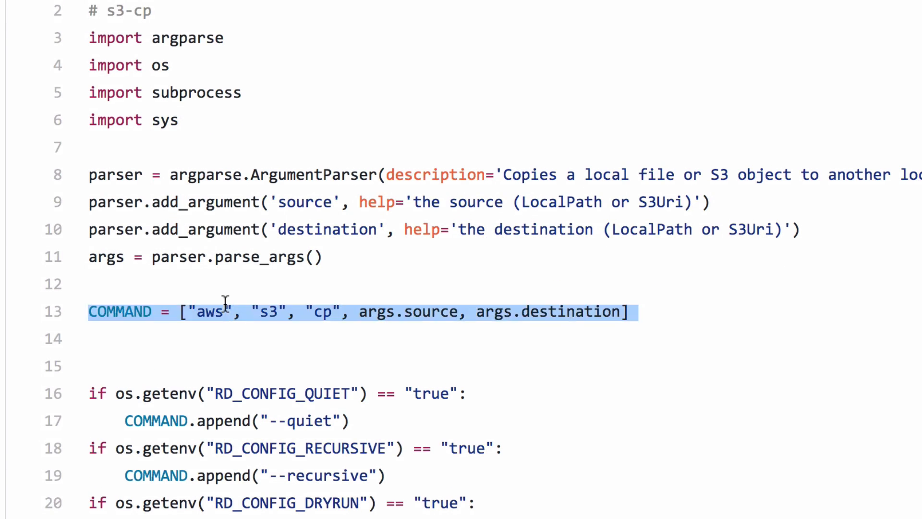
scroll("down", 3)
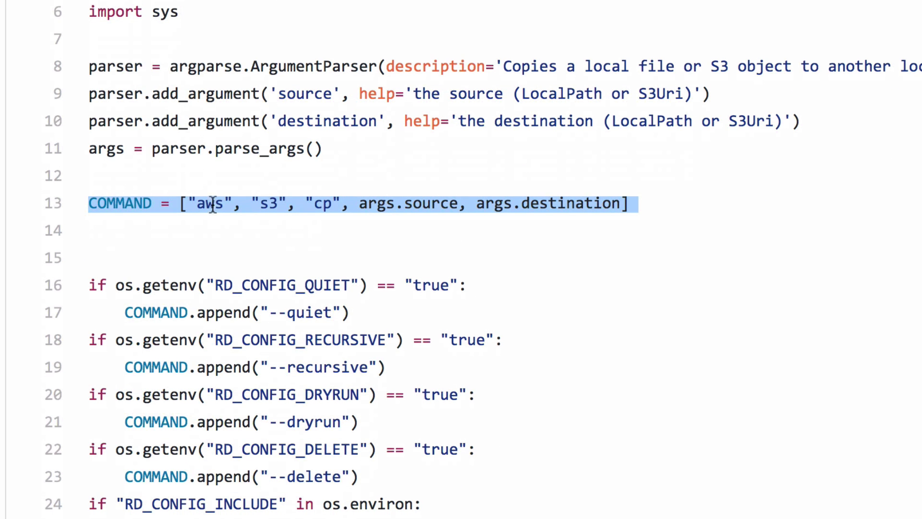
mouse_move(340, 204)
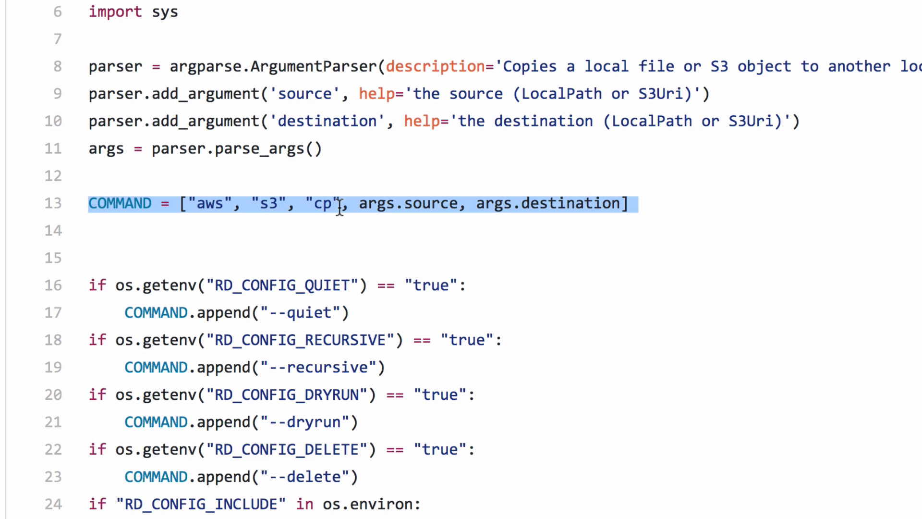
left_click(453, 221)
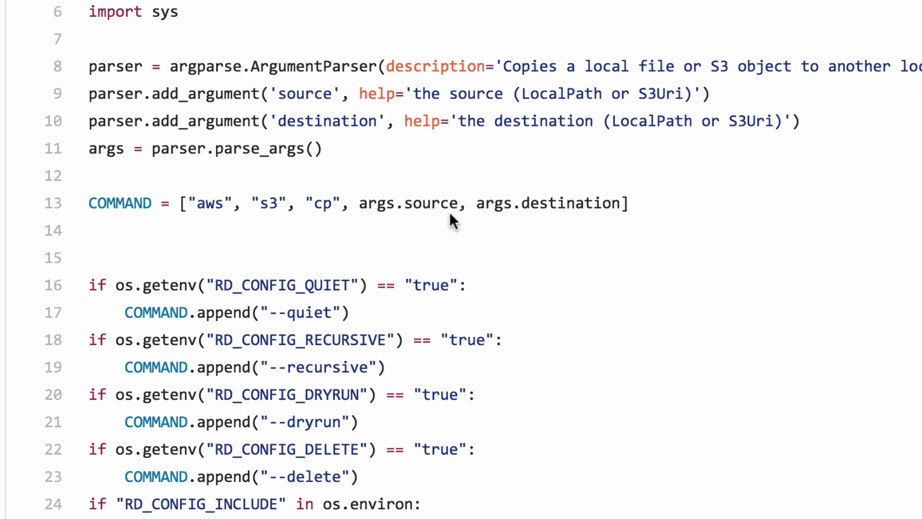
scroll("down", 3)
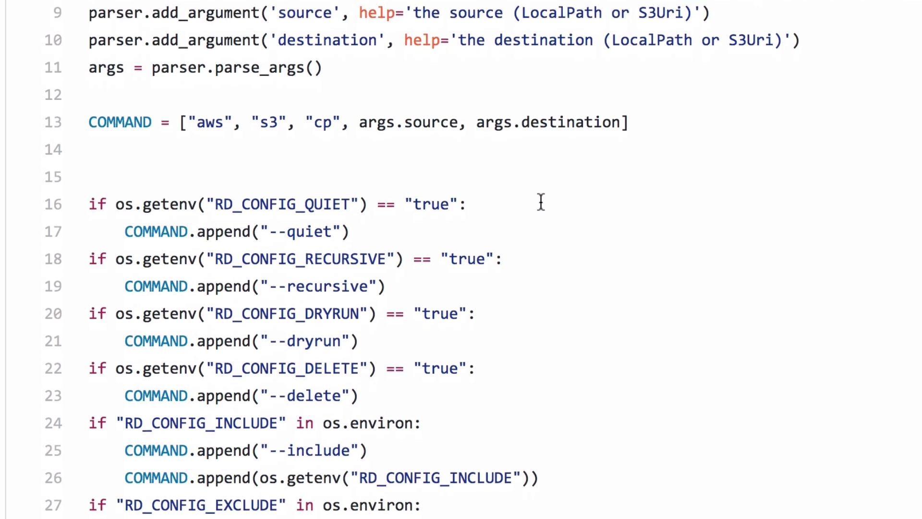
scroll("down", 3)
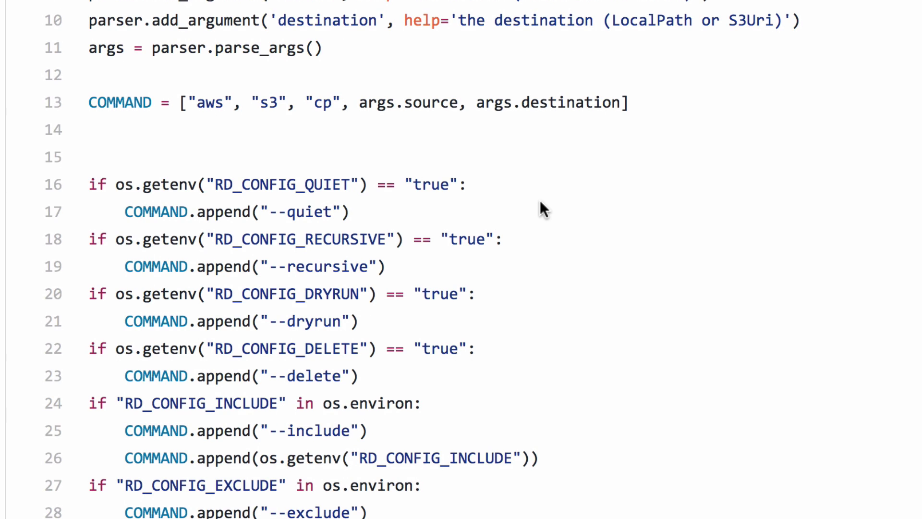
mouse_move(541, 211)
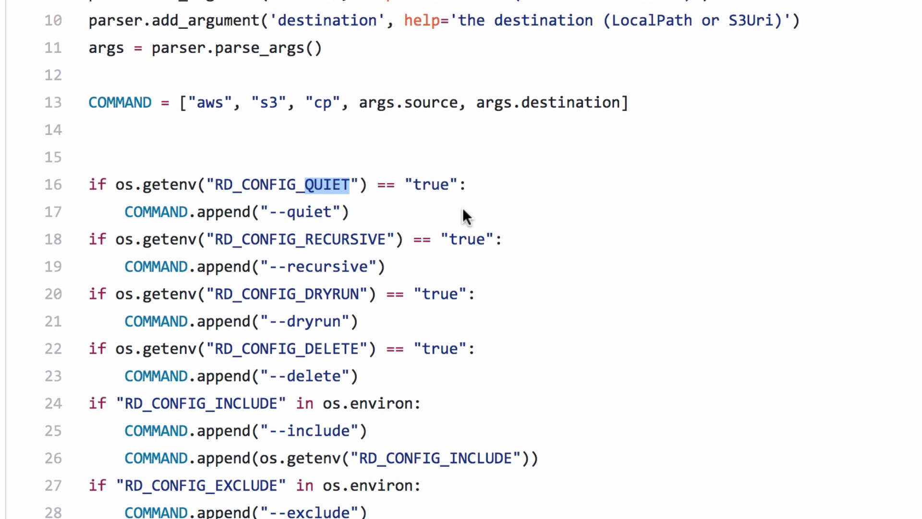
mouse_move(424, 183)
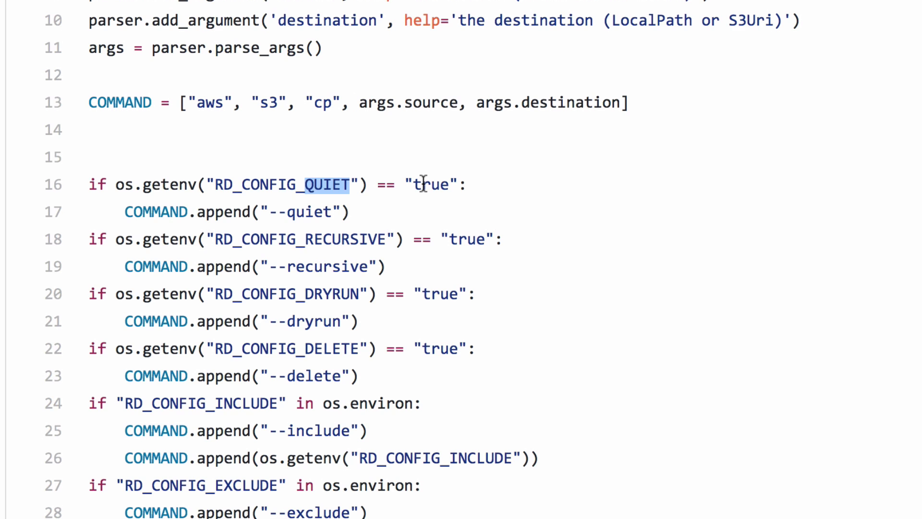
mouse_move(317, 213)
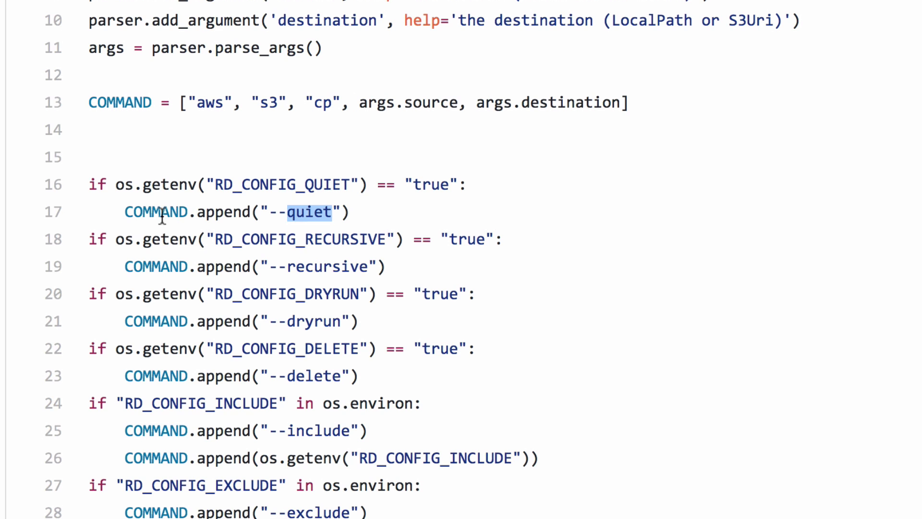
Step: Highlight the line building the aws s3 cp command and the line appending --quiet
left_click(141, 102)
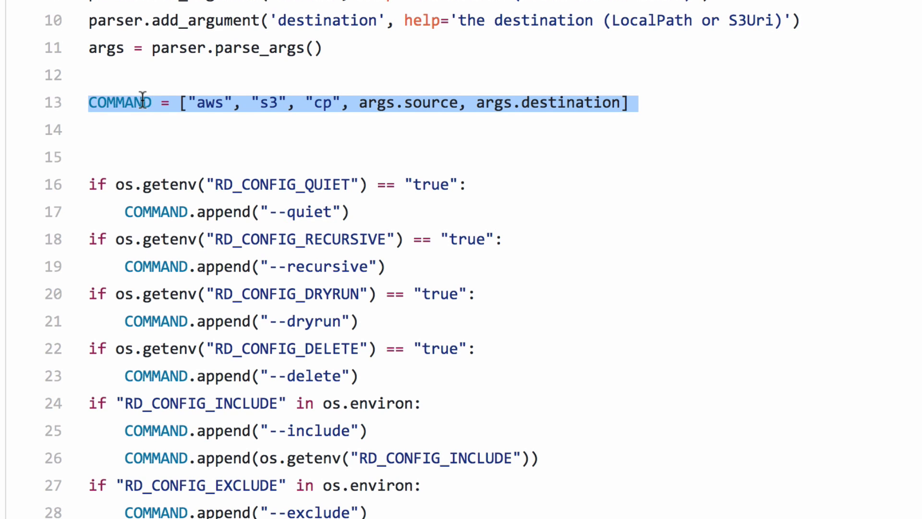
mouse_move(263, 209)
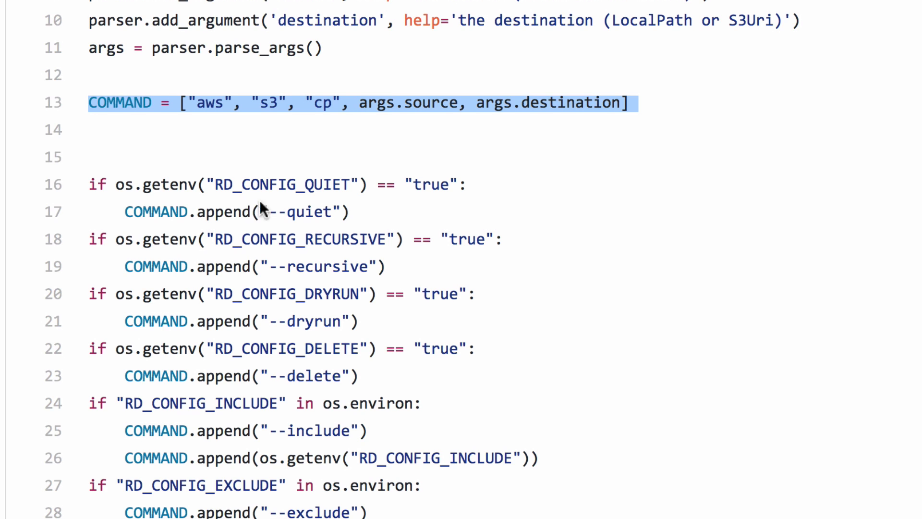
scroll("up", 3)
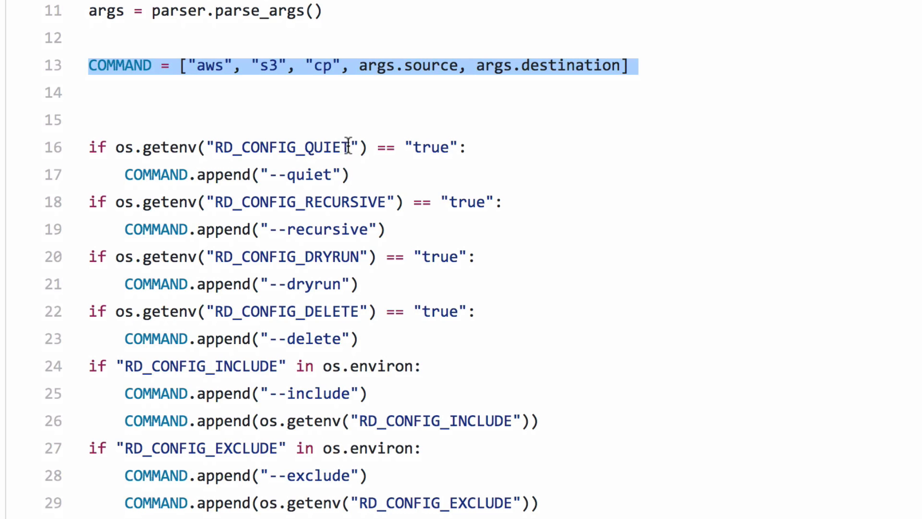
left_click(235, 175)
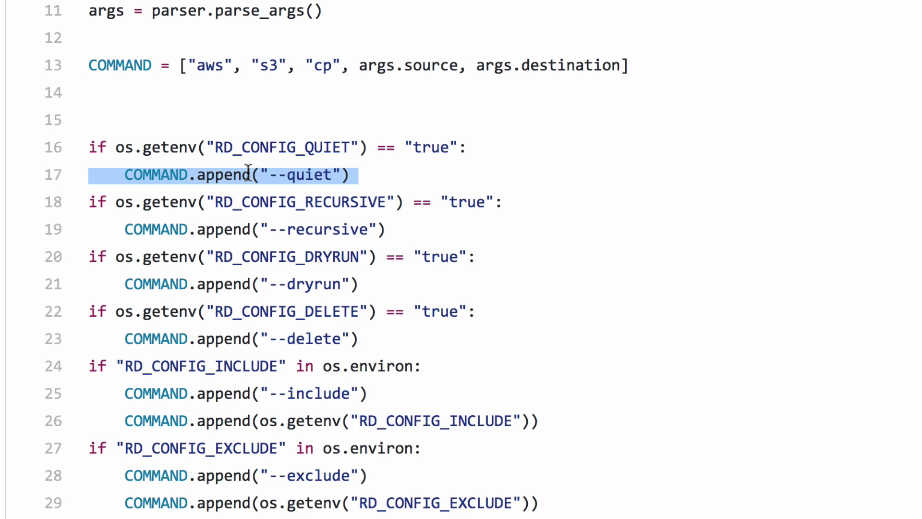
mouse_move(403, 146)
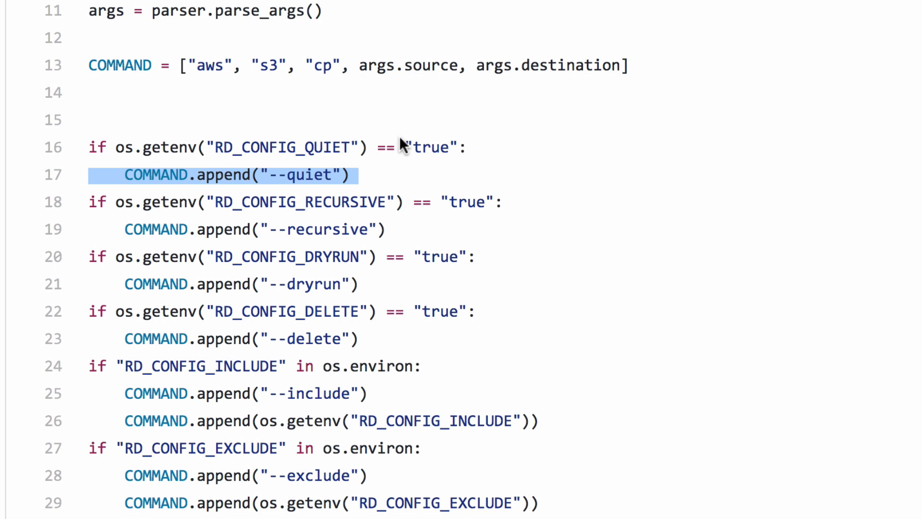
scroll("down", 3)
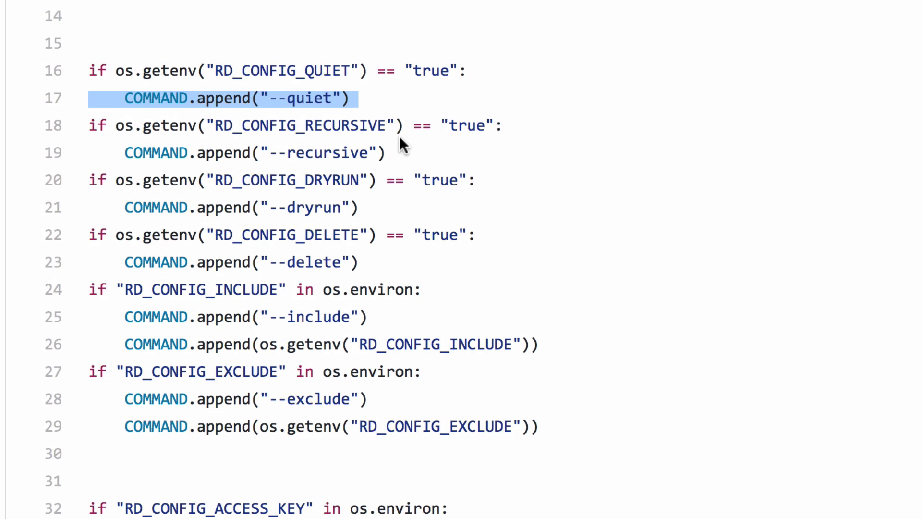
mouse_move(412, 147)
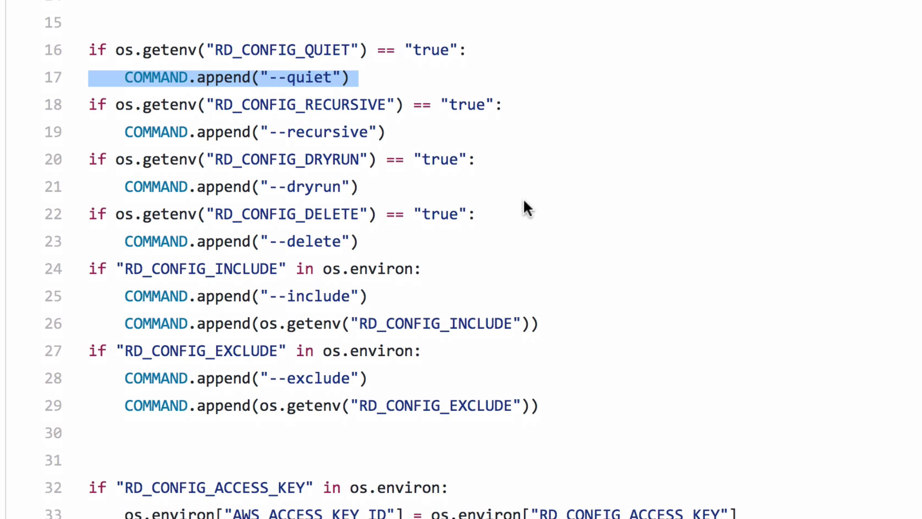
scroll("down", 3)
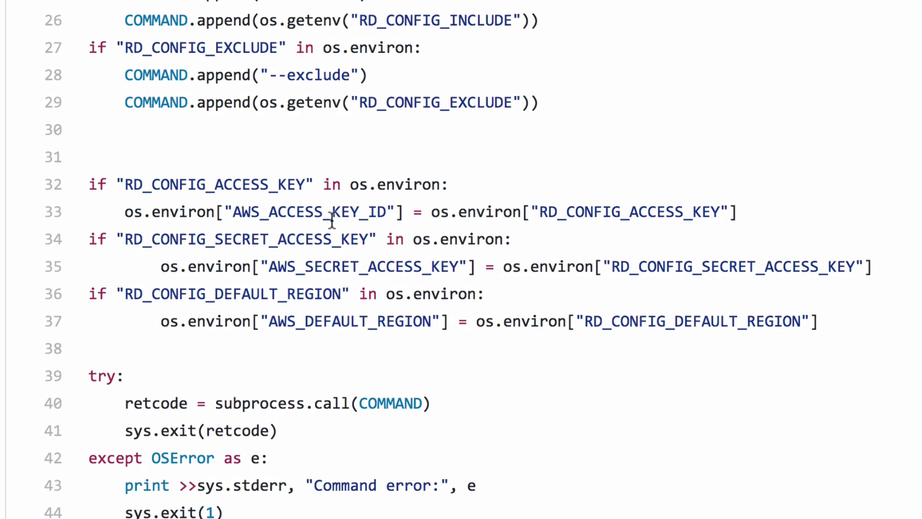
mouse_move(641, 213)
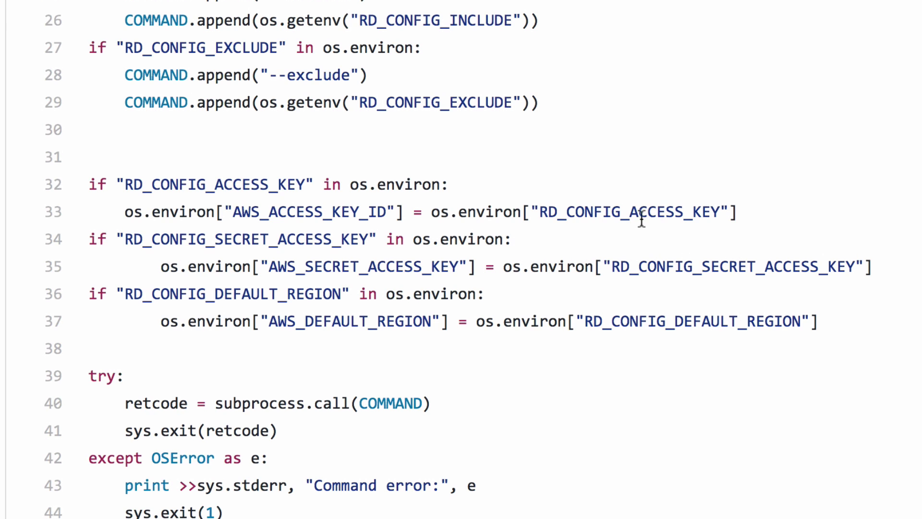
mouse_move(253, 183)
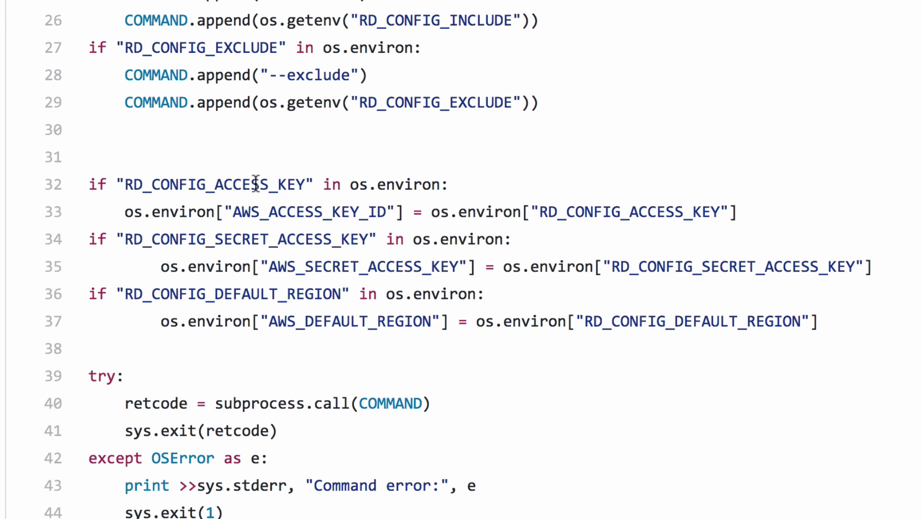
double_click(213, 184)
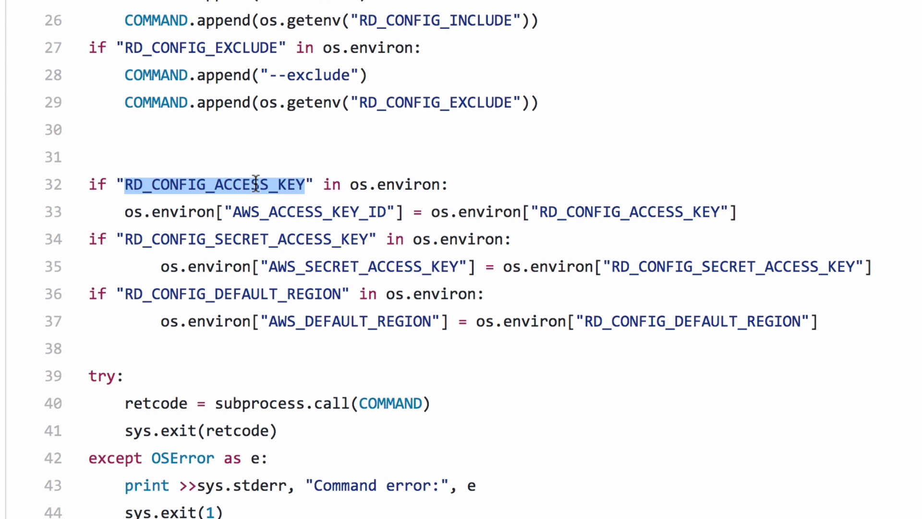
mouse_move(328, 213)
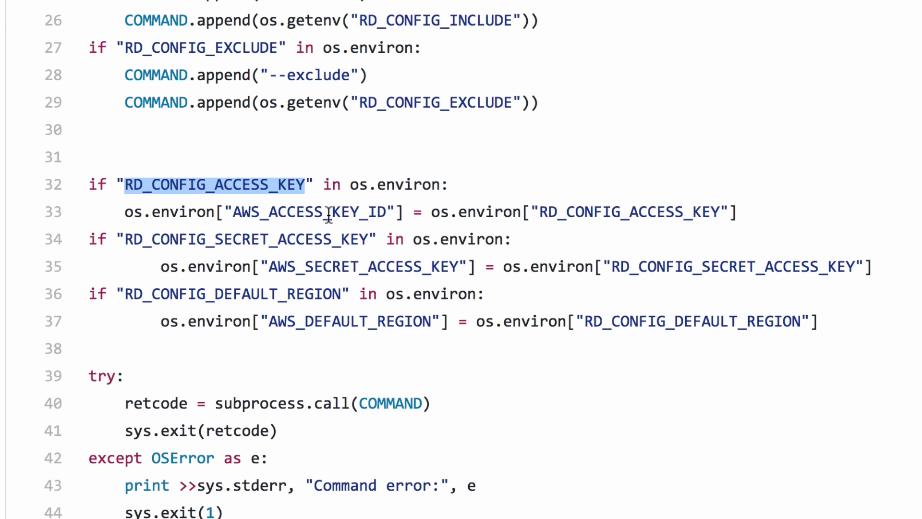
double_click(309, 212)
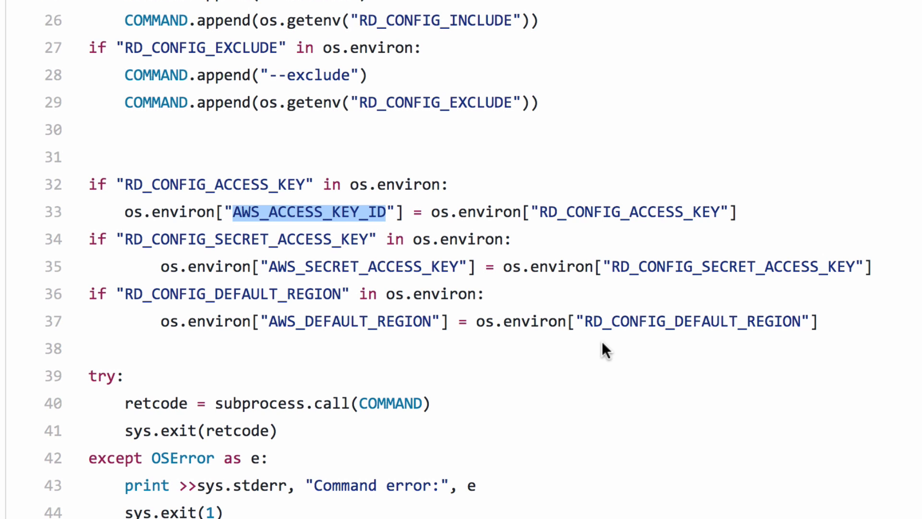
scroll("down", 3)
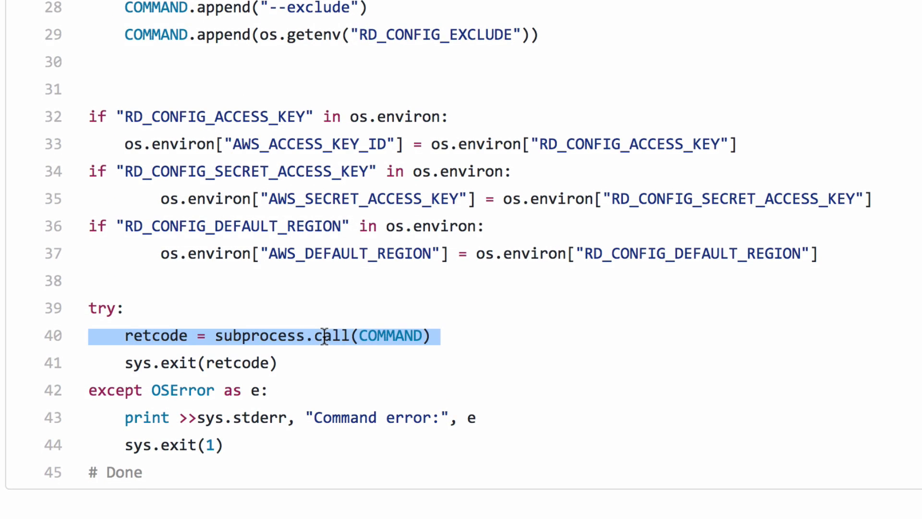
mouse_move(463, 328)
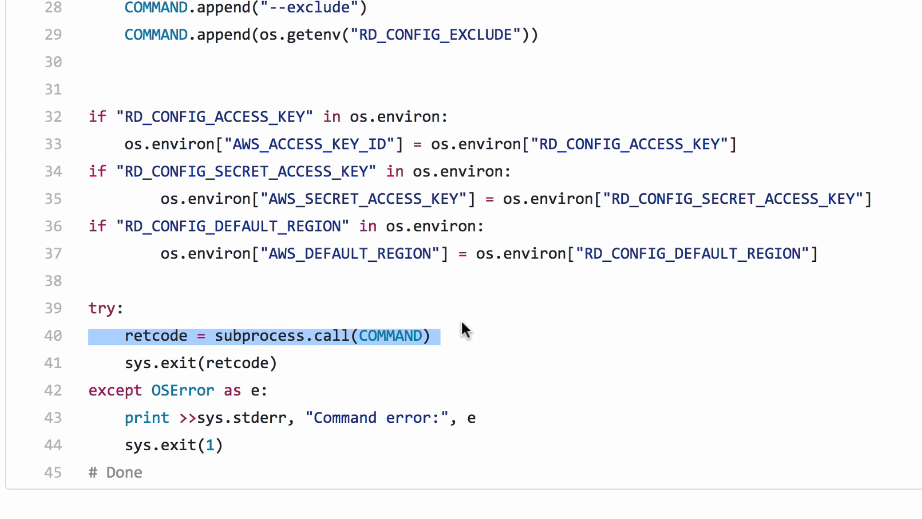
double_click(155, 336)
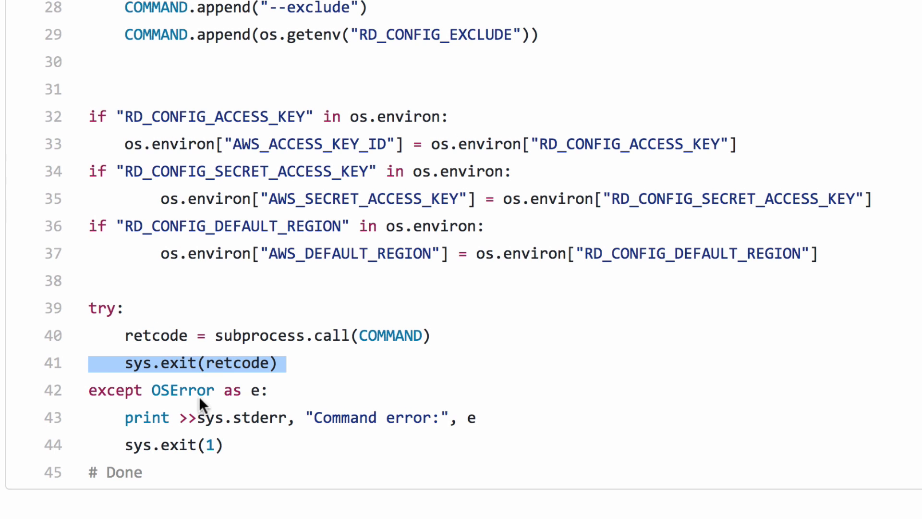
left_click(281, 418)
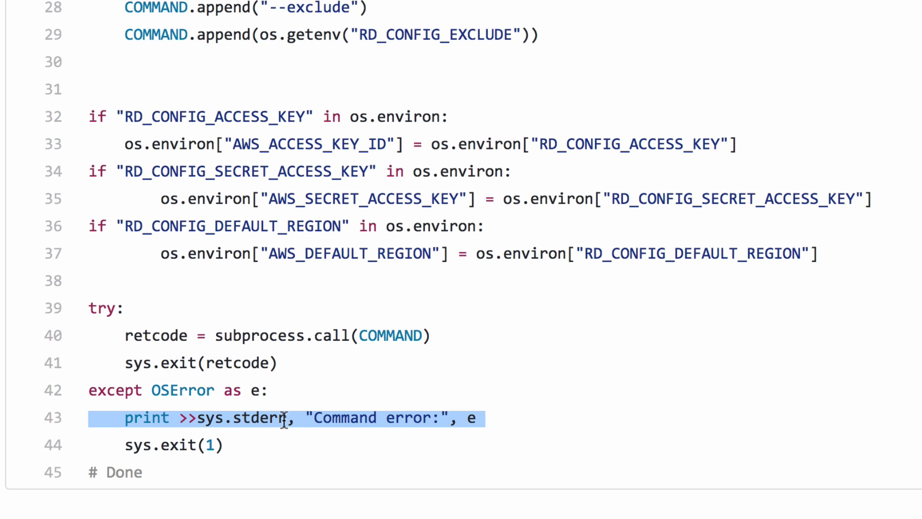
mouse_move(175, 446)
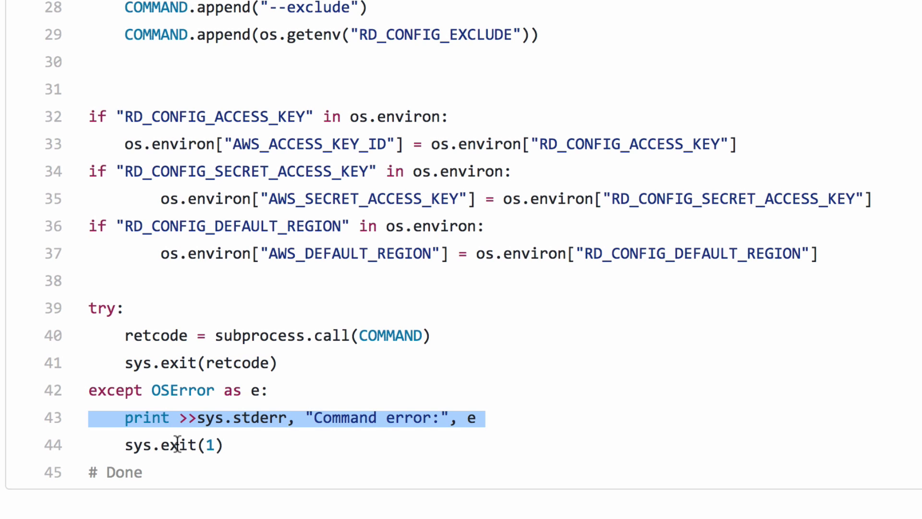
double_click(180, 444)
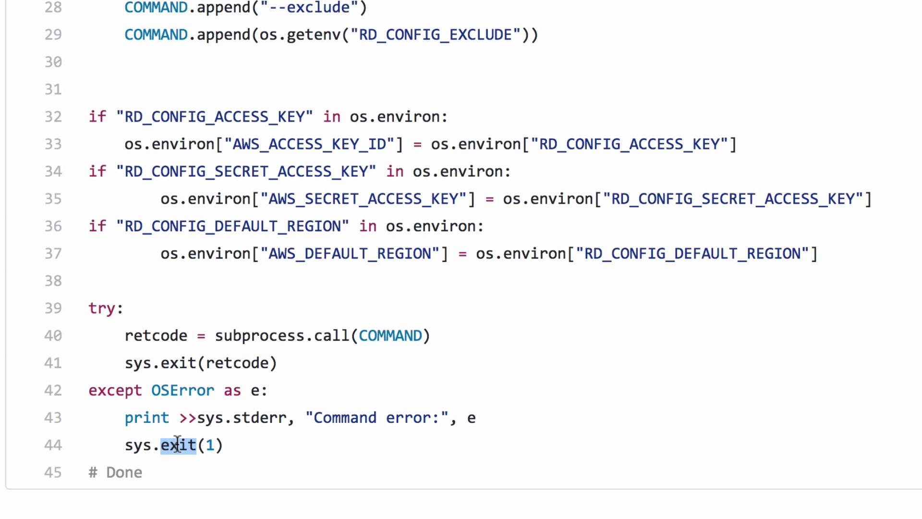
mouse_move(343, 394)
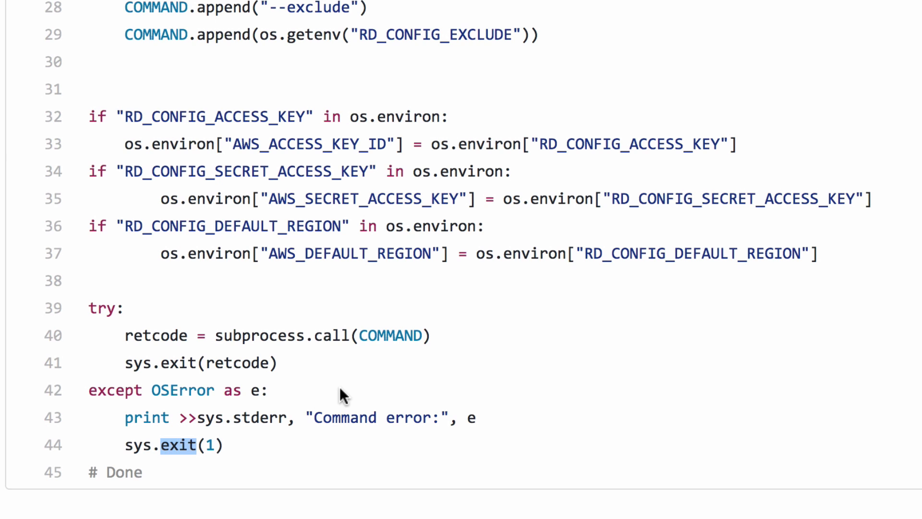
mouse_move(229, 360)
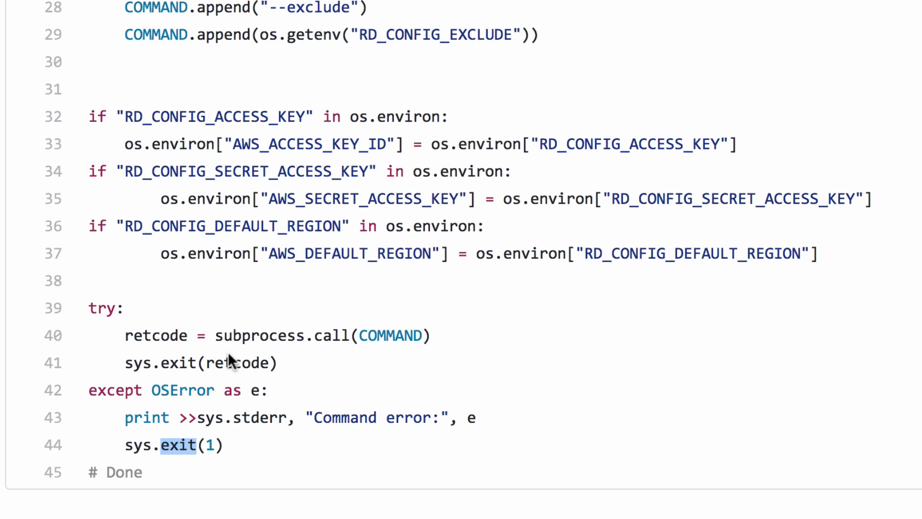
mouse_move(228, 395)
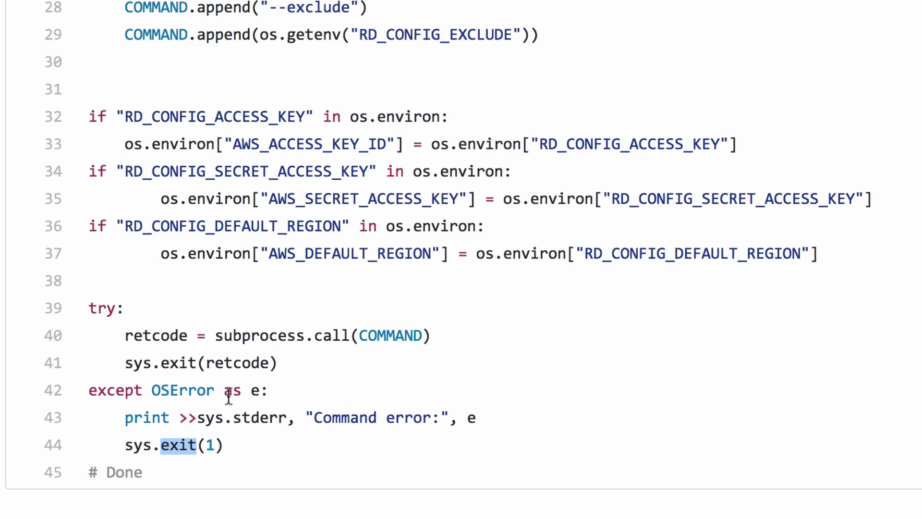
mouse_move(521, 273)
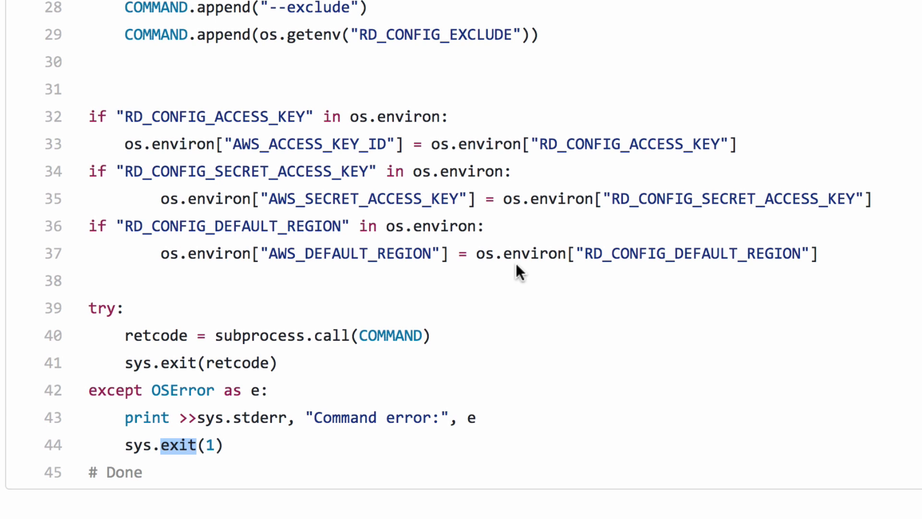
scroll("up", 3)
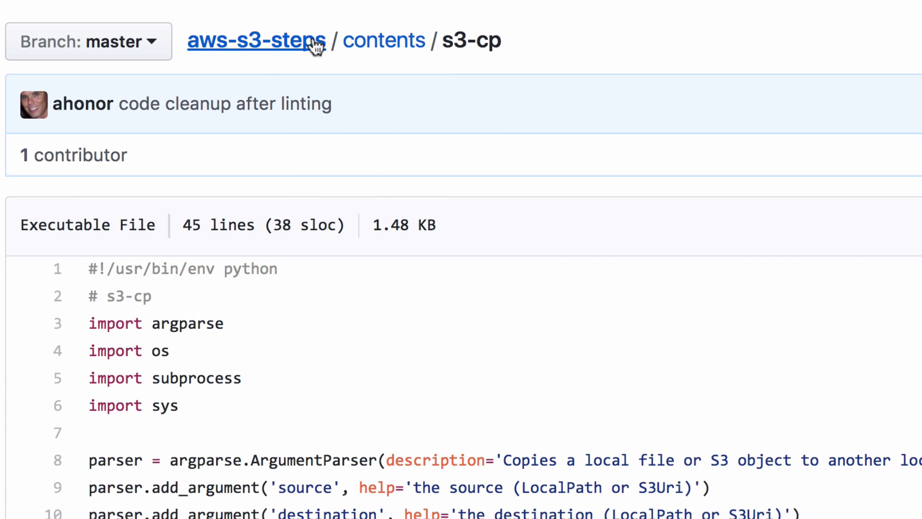
Step: Reopen plugin.yaml from the repo root and pick out the s3-cp script-file value
left_click(255, 41)
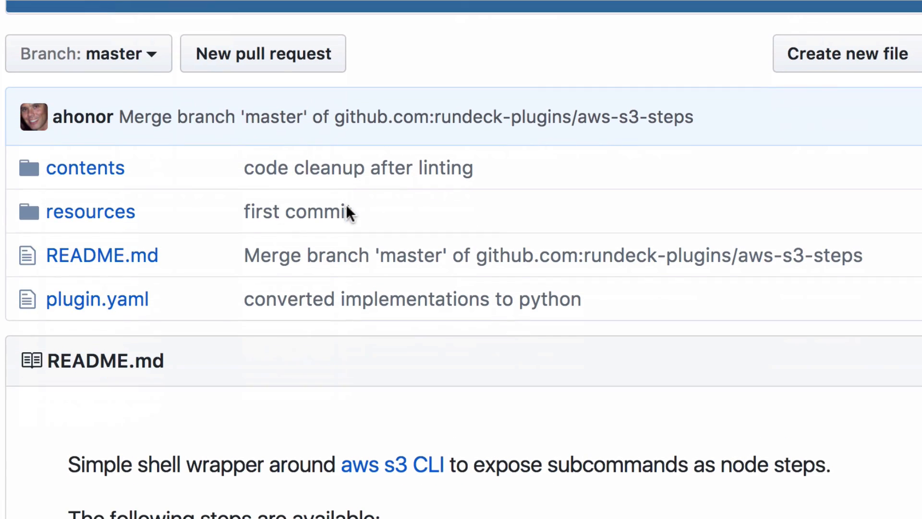
left_click(97, 298)
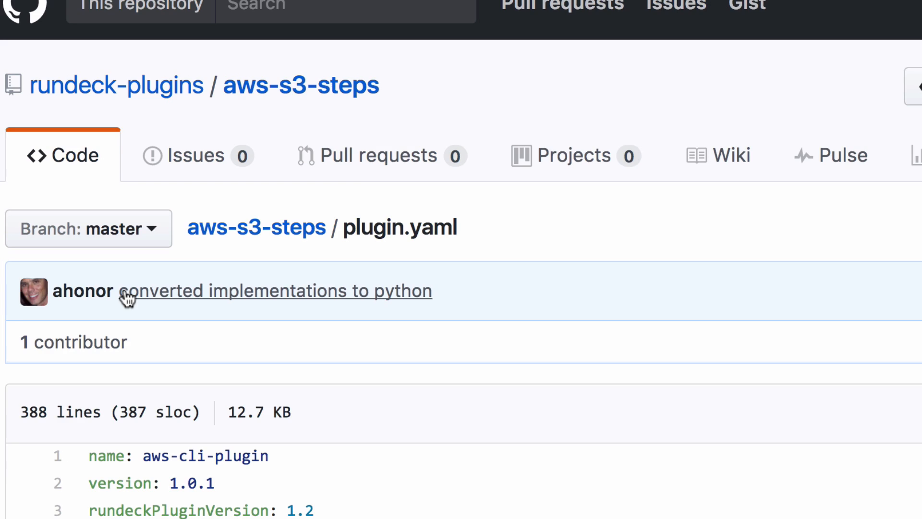
scroll("down", 3)
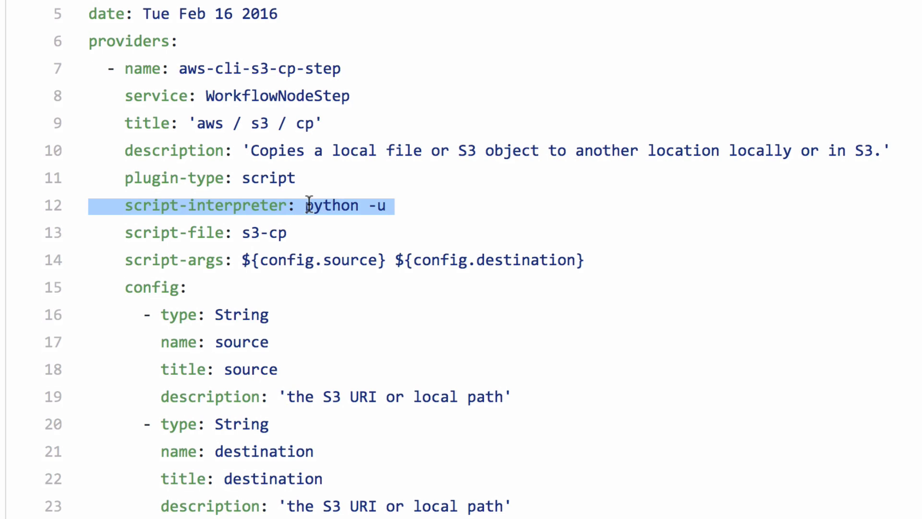
left_click(297, 243)
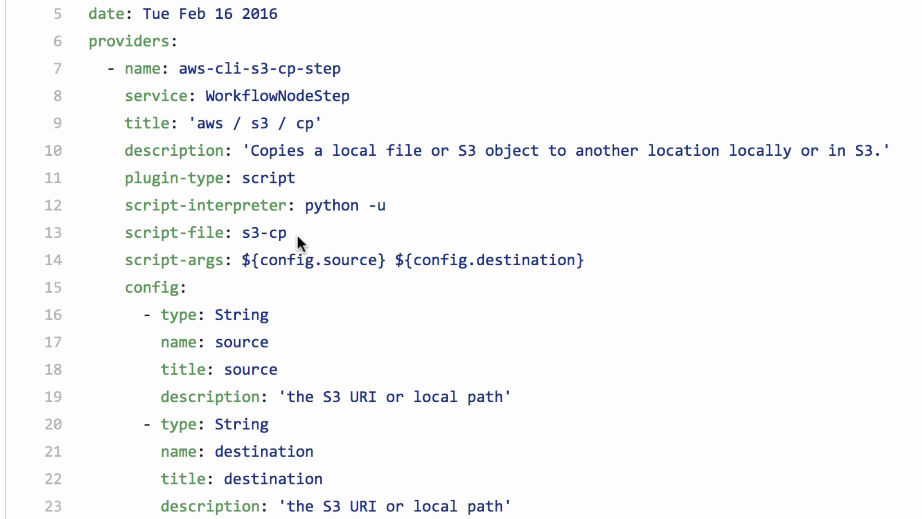
double_click(264, 233)
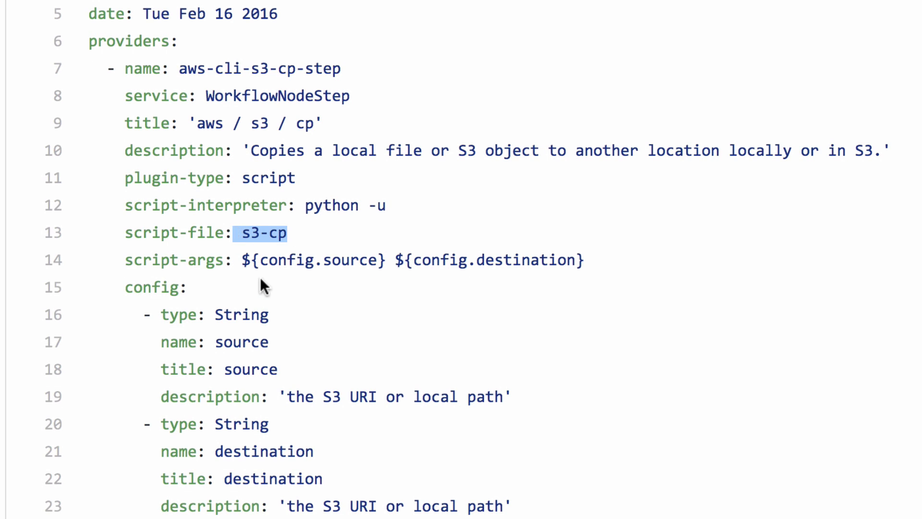
Step: Scroll through the step definition, then return to the aws-s3-steps repository root
scroll("down", 3)
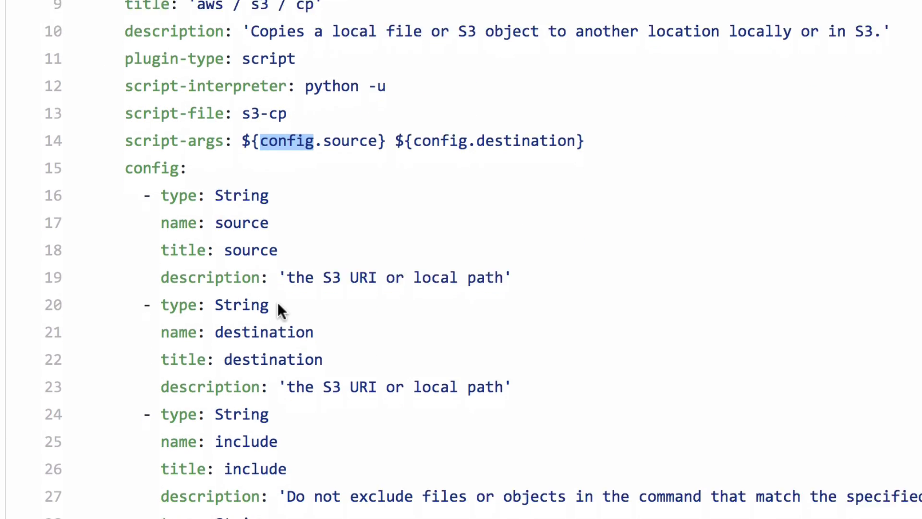
scroll("down", 3)
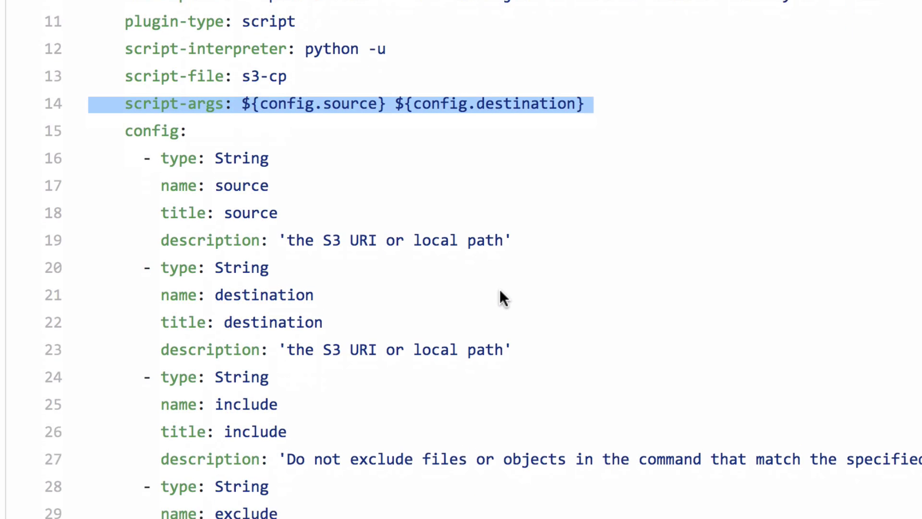
scroll("up", 3)
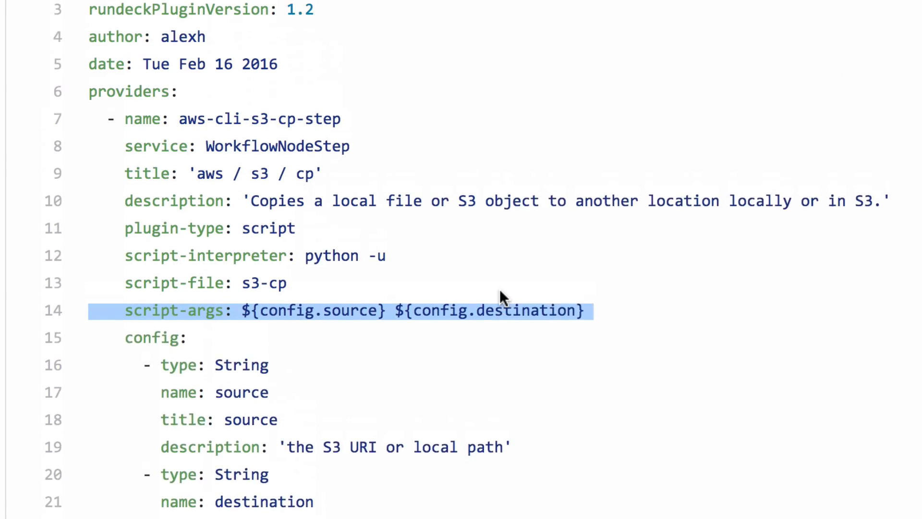
scroll("up", 3)
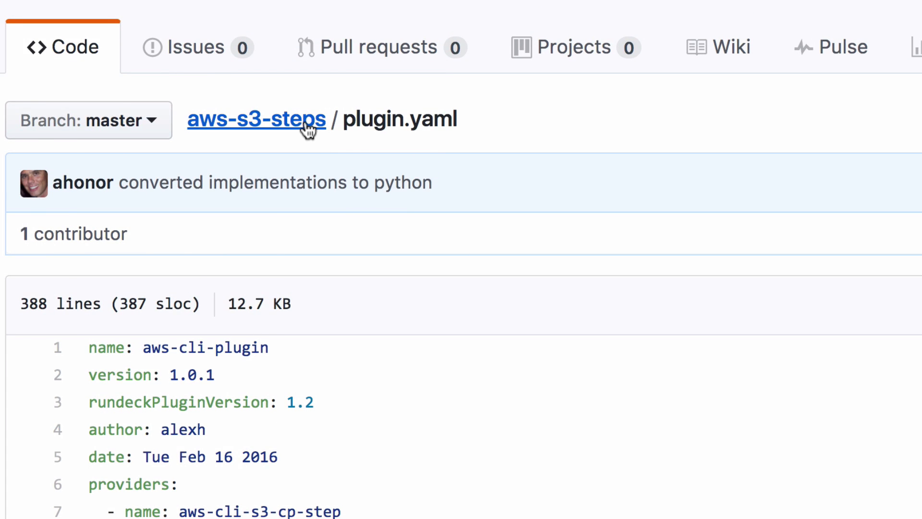
left_click(256, 119)
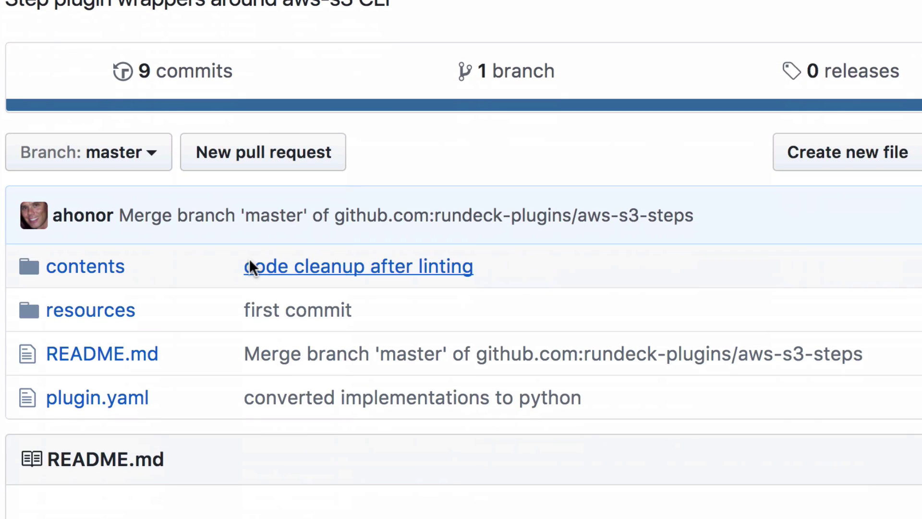
mouse_move(287, 374)
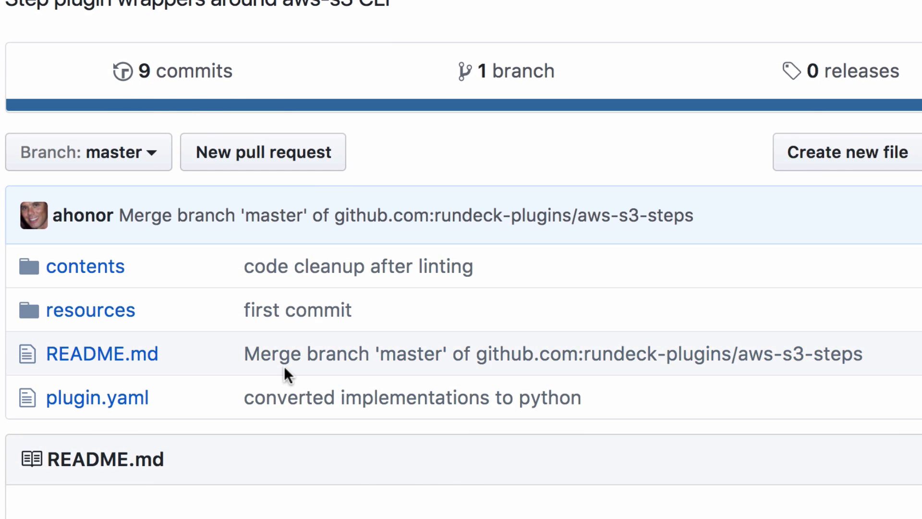
scroll("up", 3)
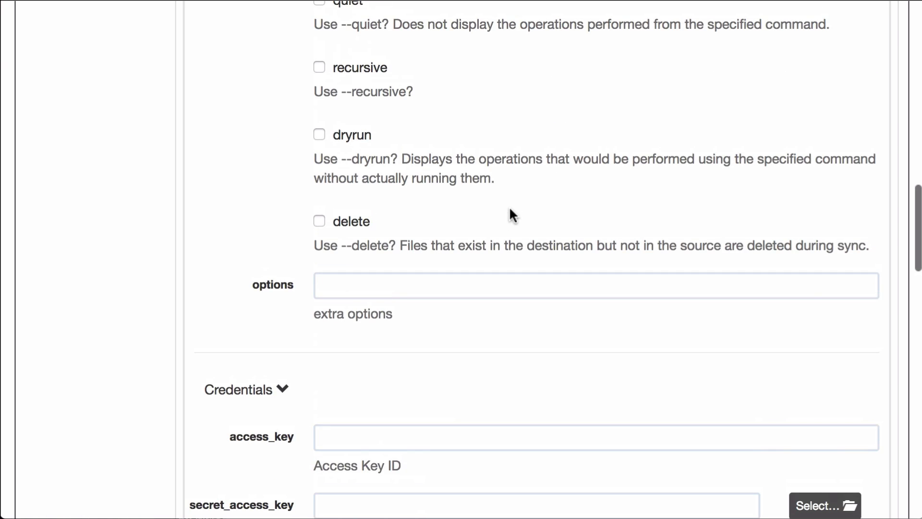
scroll("up", 3)
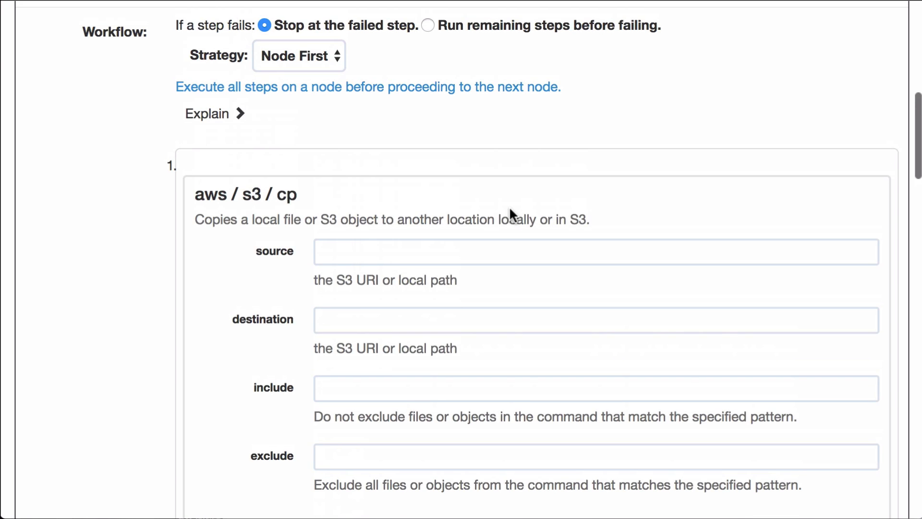
scroll("down", 3)
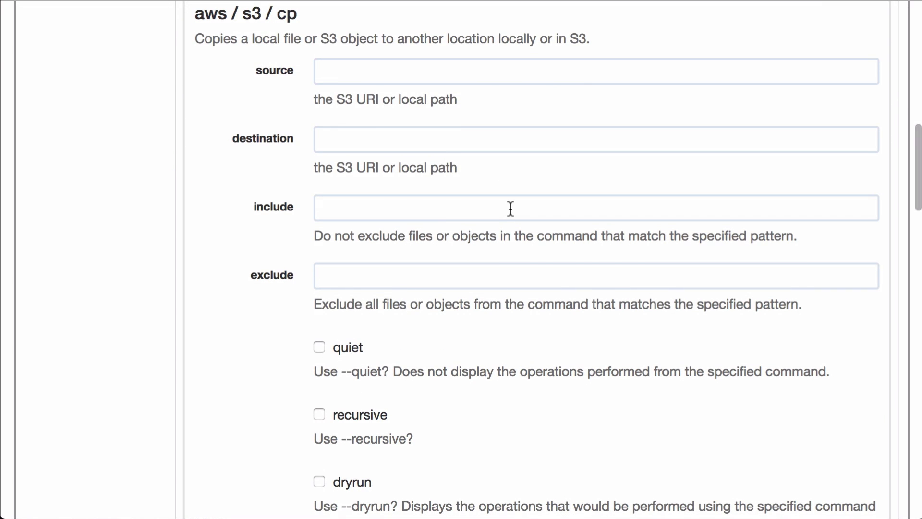
scroll("down", 3)
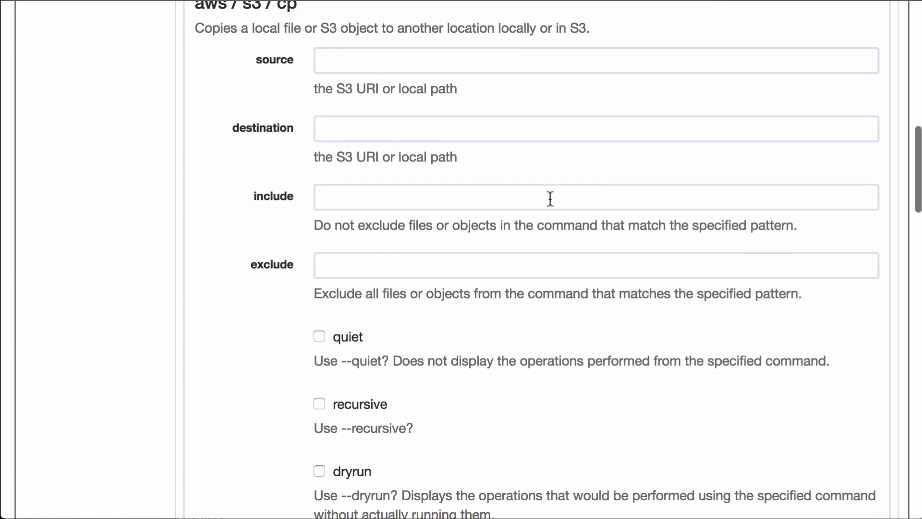
mouse_move(645, 191)
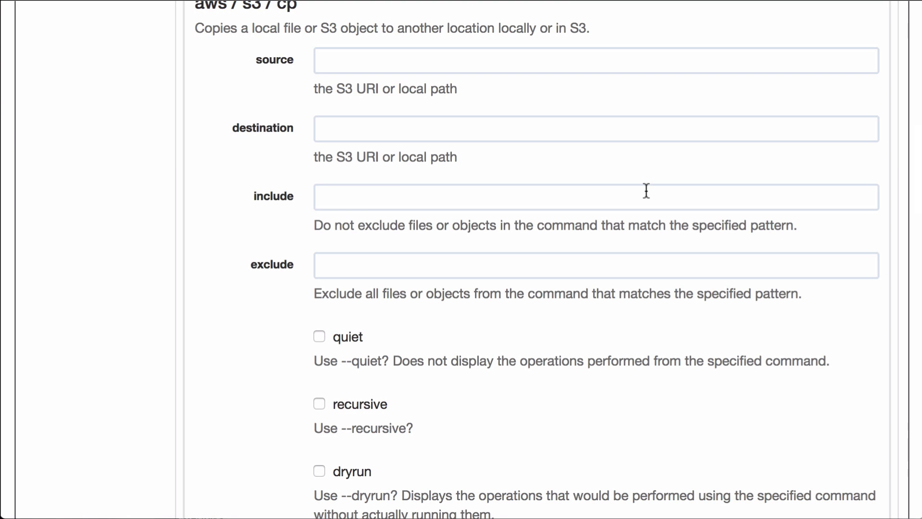